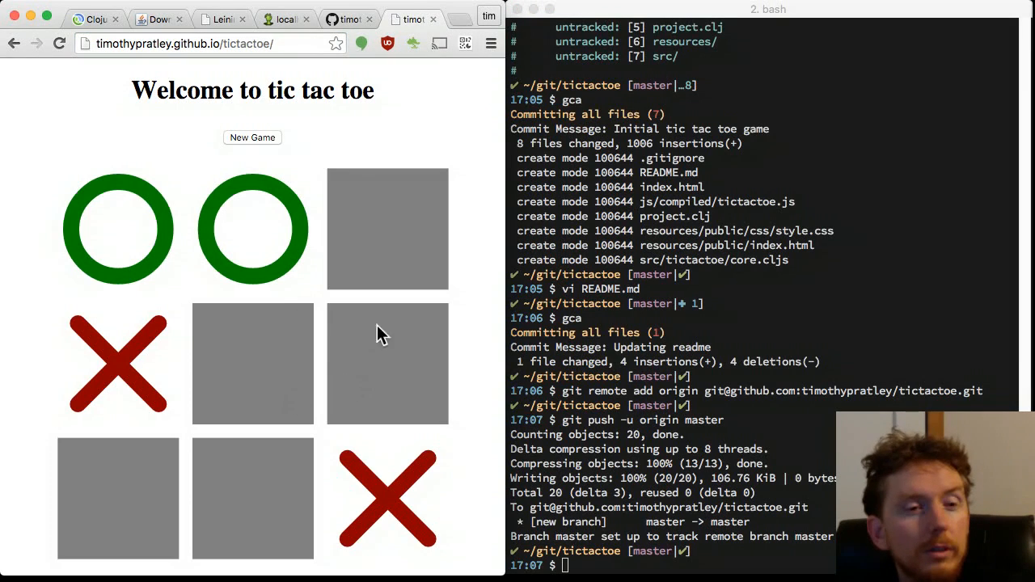
Bring up the Java download page in Chrome.
left_click(388, 229)
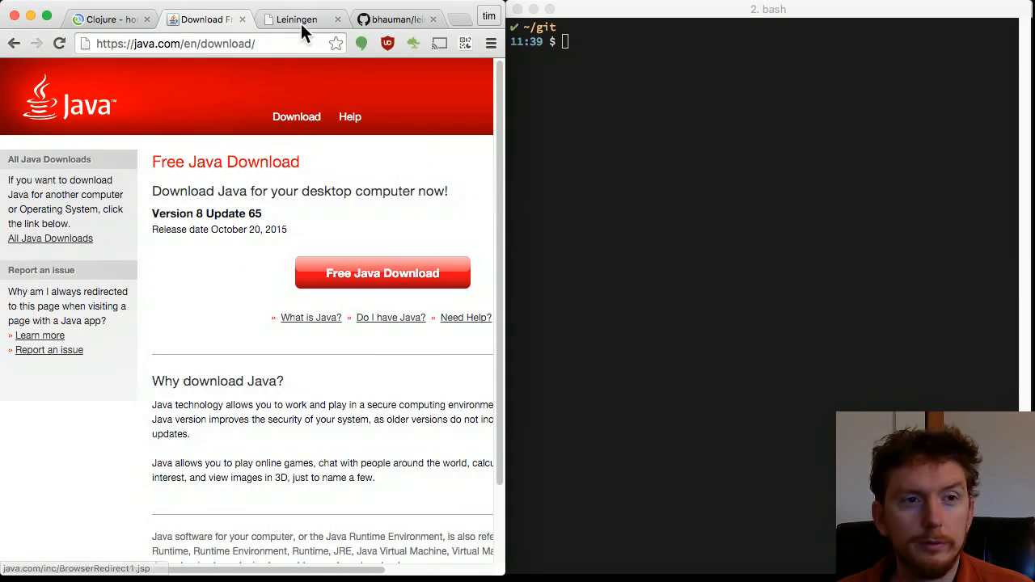
Bring up the figwheel project readme on GitHub.
left_click(299, 19)
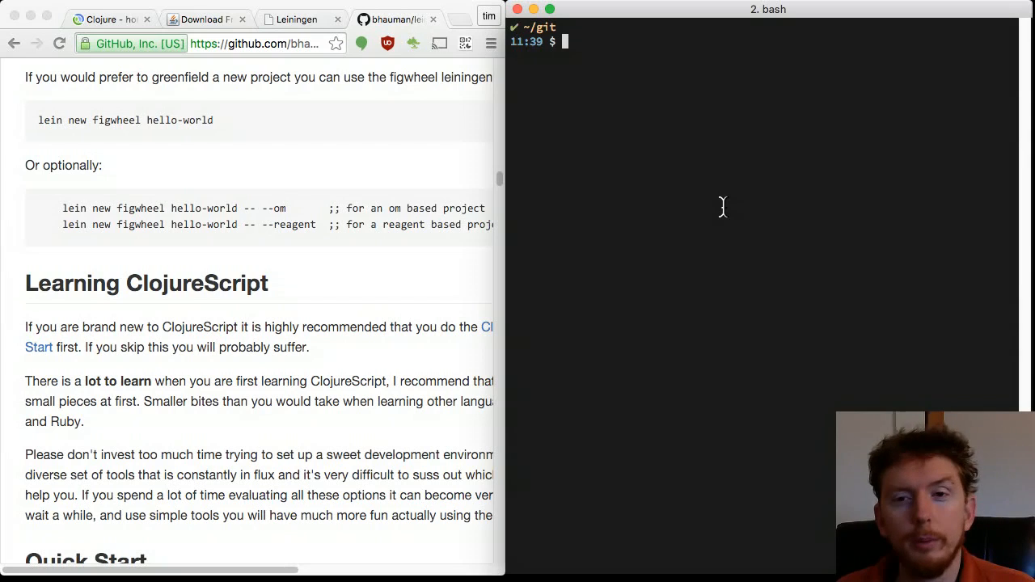
Generate a figwheel reagent project named tictactoe, cd into it and list its tree.
type("lein new")
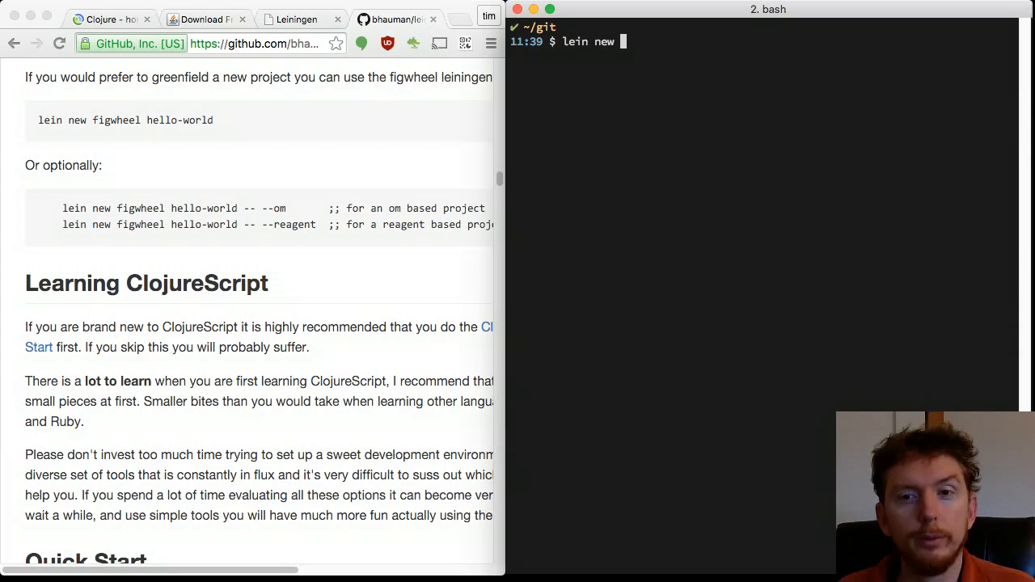
type("figwheel tictacttoe -- --reagent")
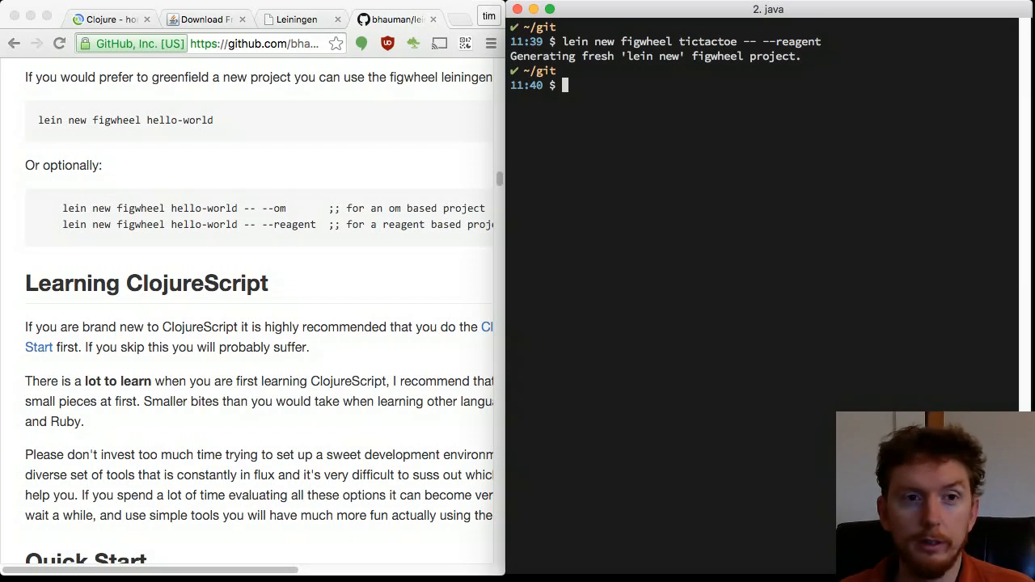
type("cd tictactoe/")
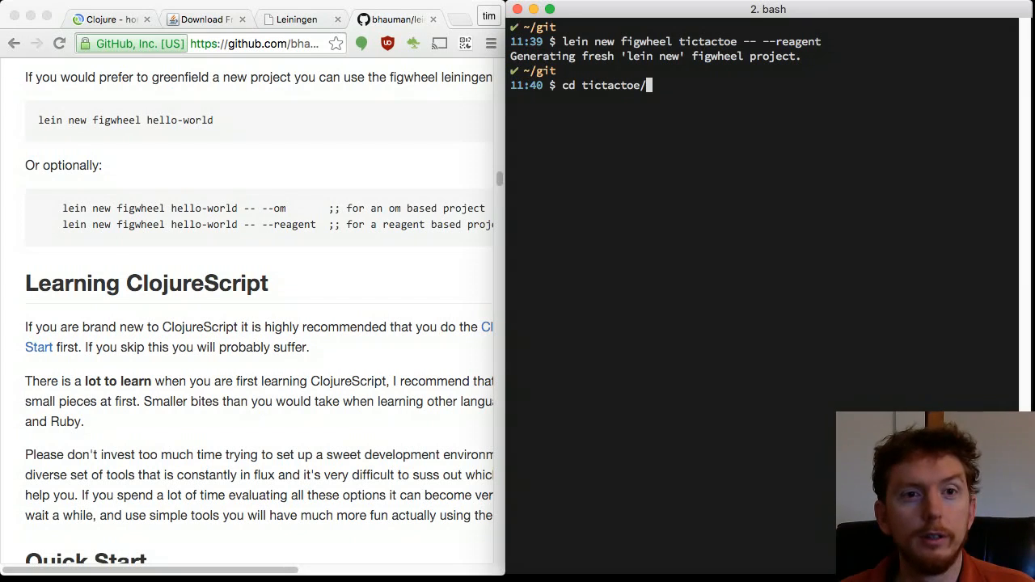
type("tree")
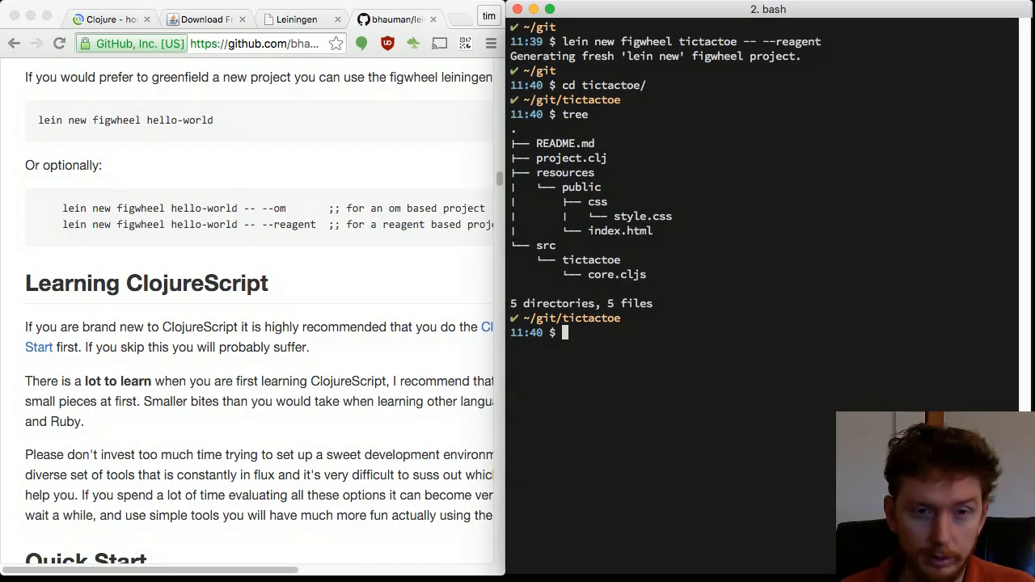
Launch lein figwheel in the tictactoe project.
type("lein f")
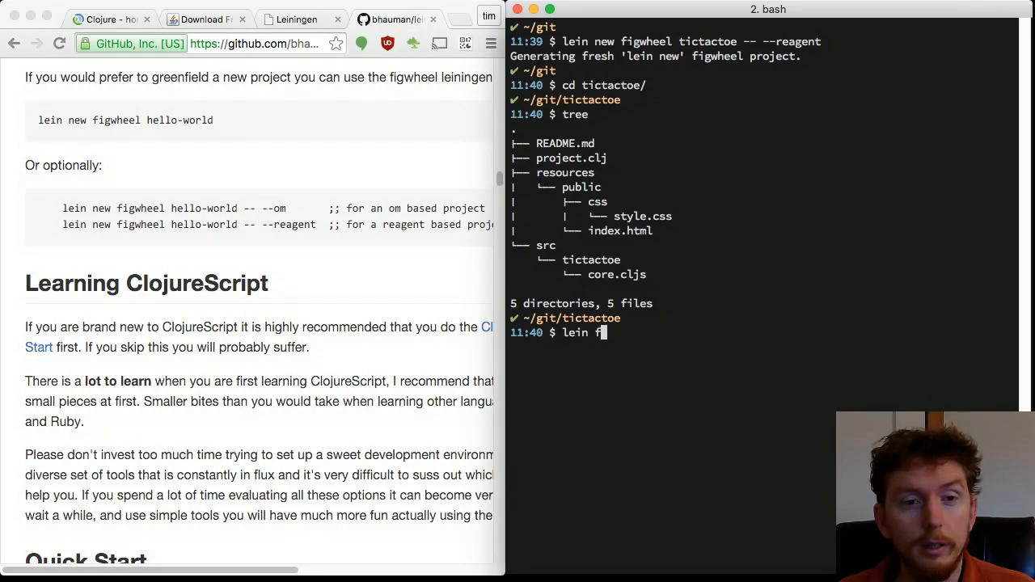
type("igwheel")
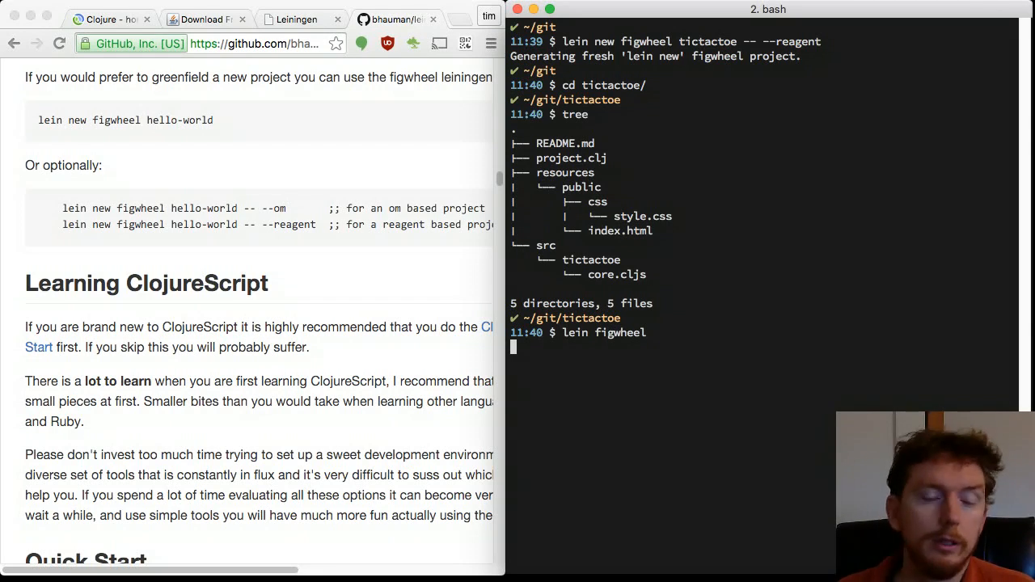
left_click(243, 44)
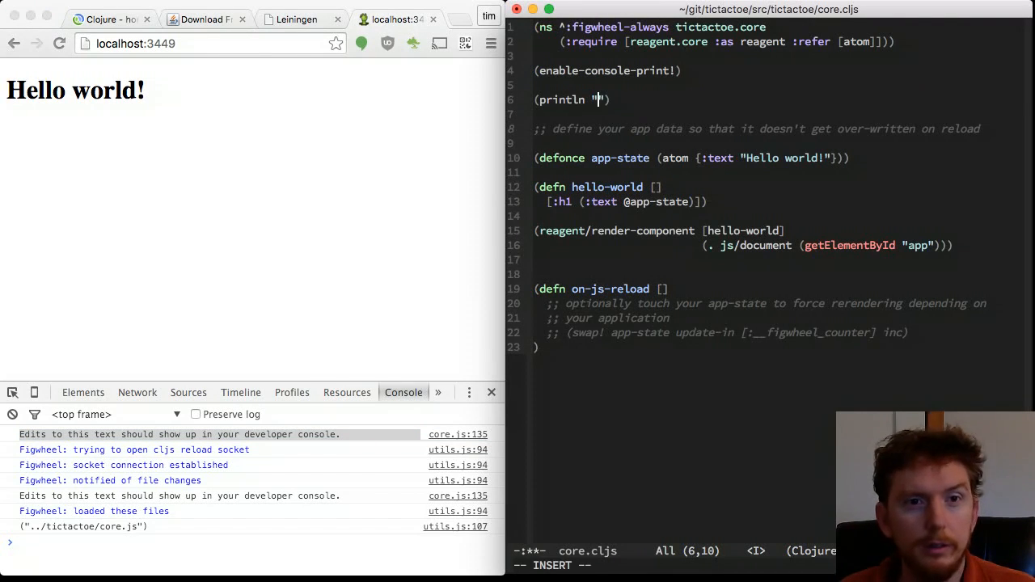
Change the println string in core.cljs to "I changed some text" and check it reloads.
type("I changed some text")
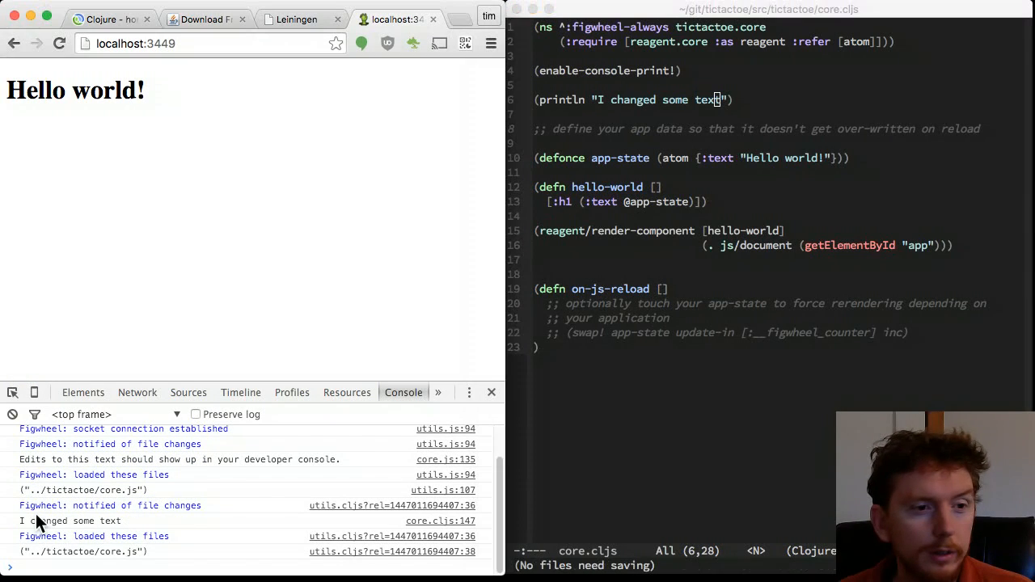
left_click(68, 521)
type("(")
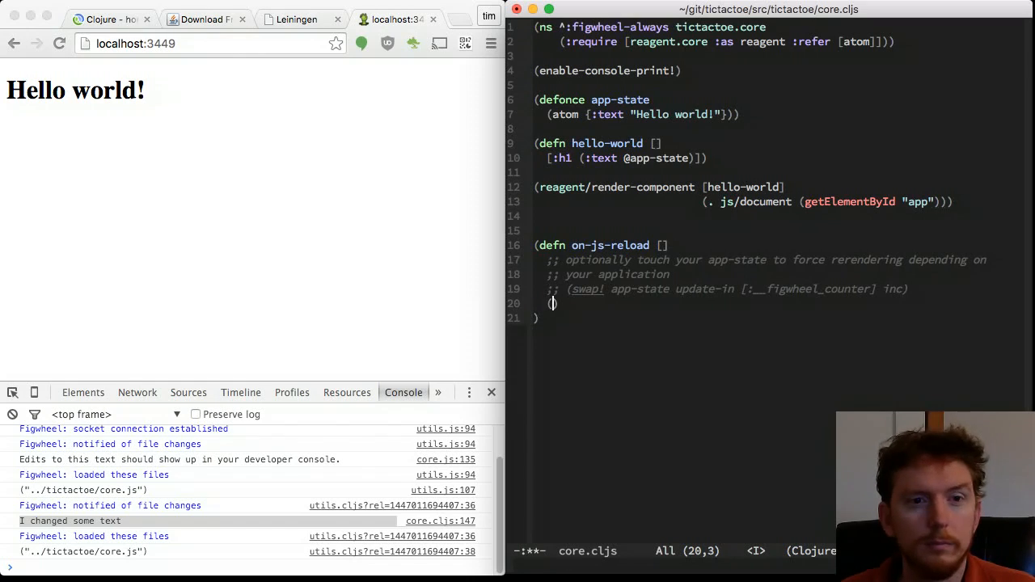
Make on-js-reload swap! app-state's [:text] to "Hi" so the heading reads Hi.
type("swap! app-state")
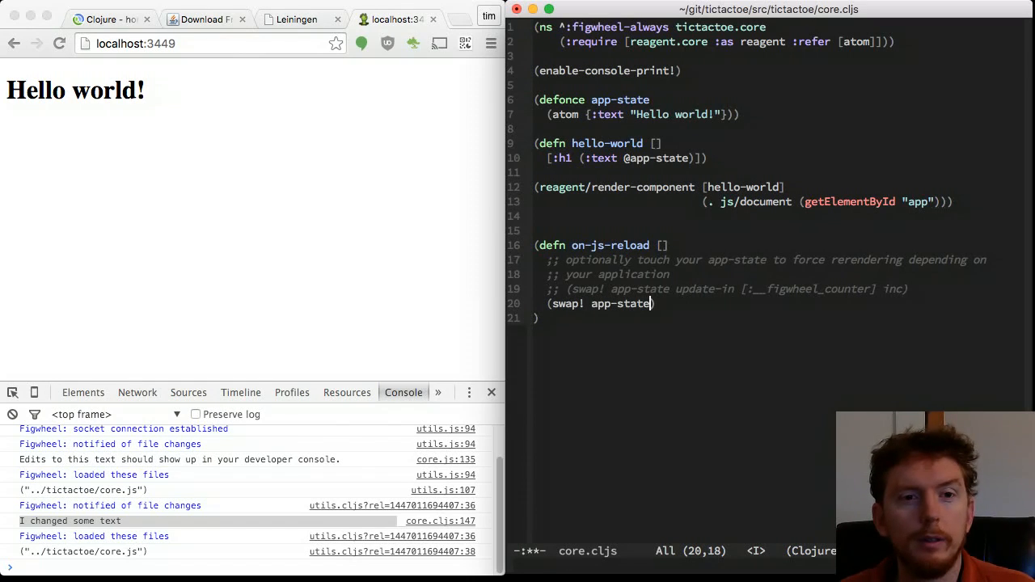
type("update-in")
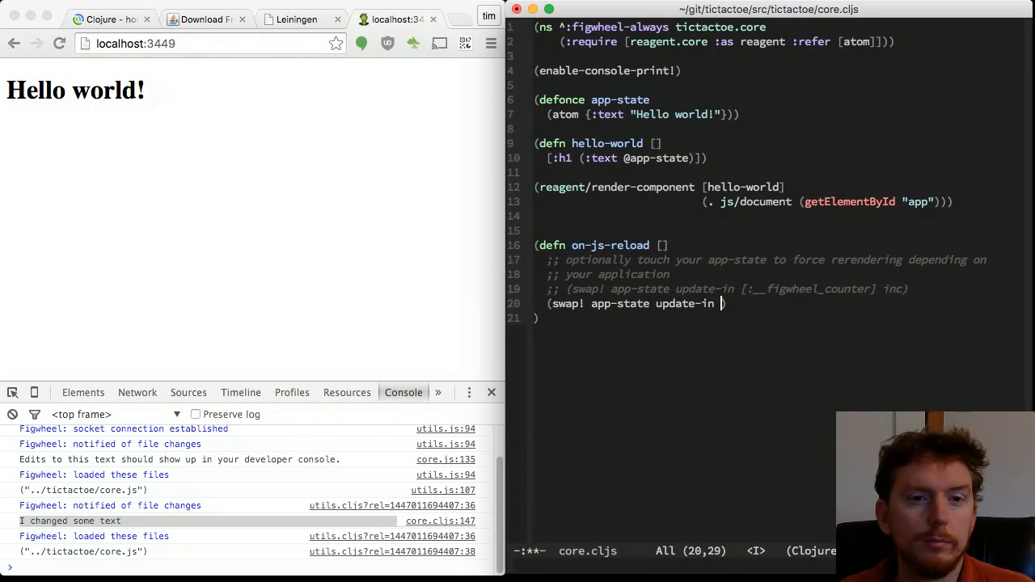
type("[:tx")
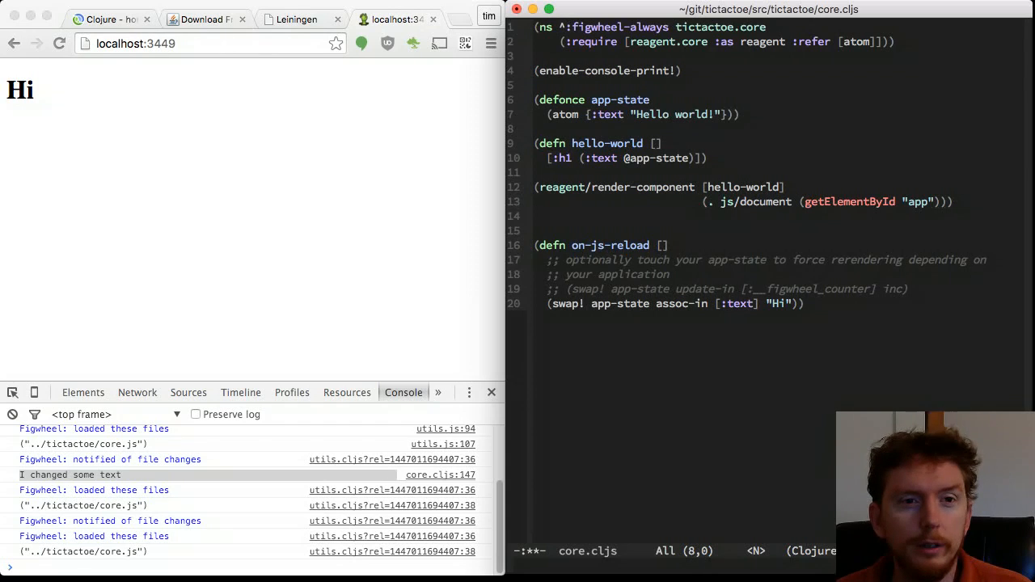
left_click(731, 187)
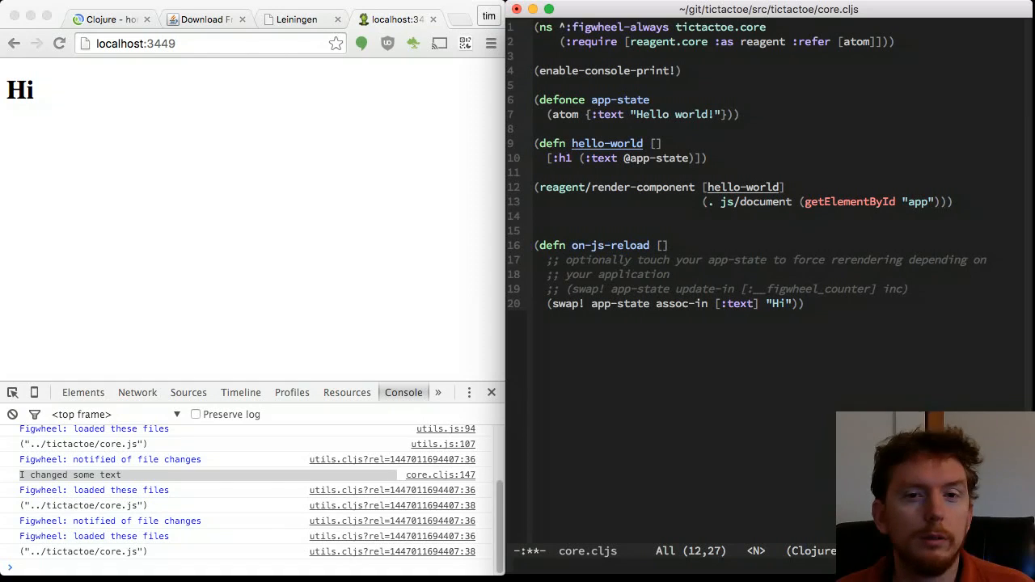
left_click(630, 142)
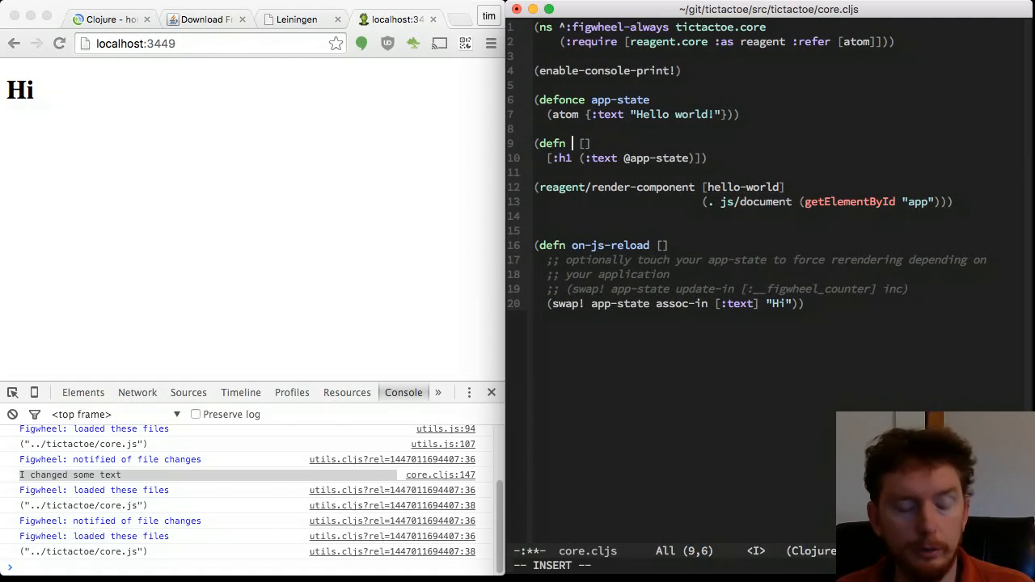
Rename the component tictactoe and add an svg with a circle of :r 10.
type("tictactoe.core")
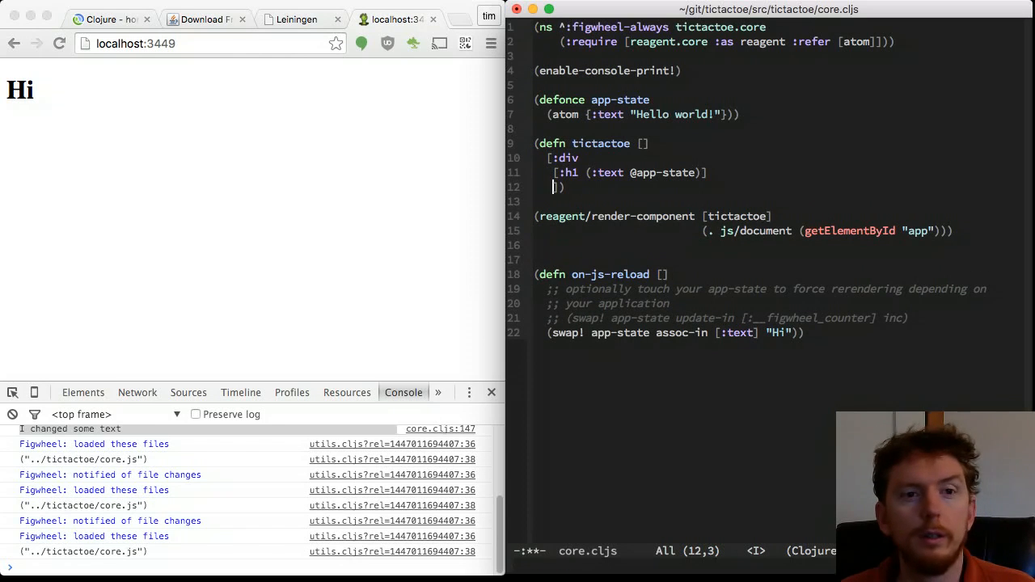
type("[:svg")
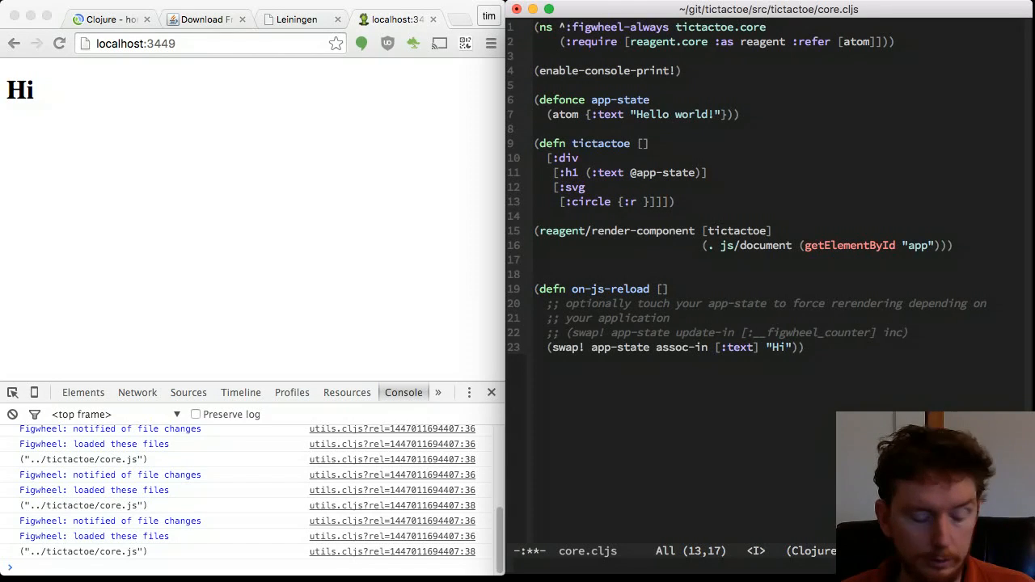
type("10 :")
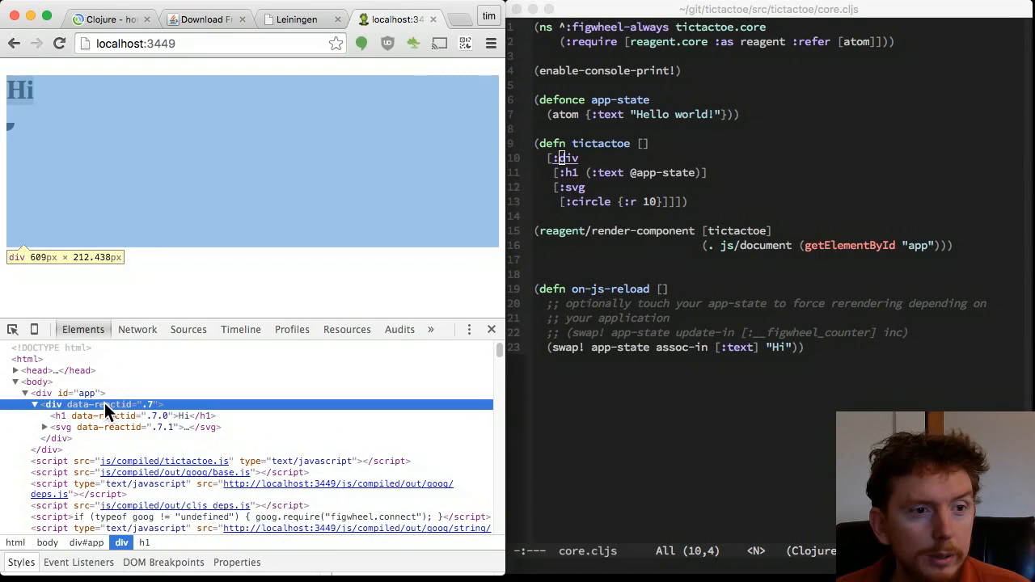
Inspect the svg and its circle in DevTools, then give the circle :cx 10.
left_click(61, 427)
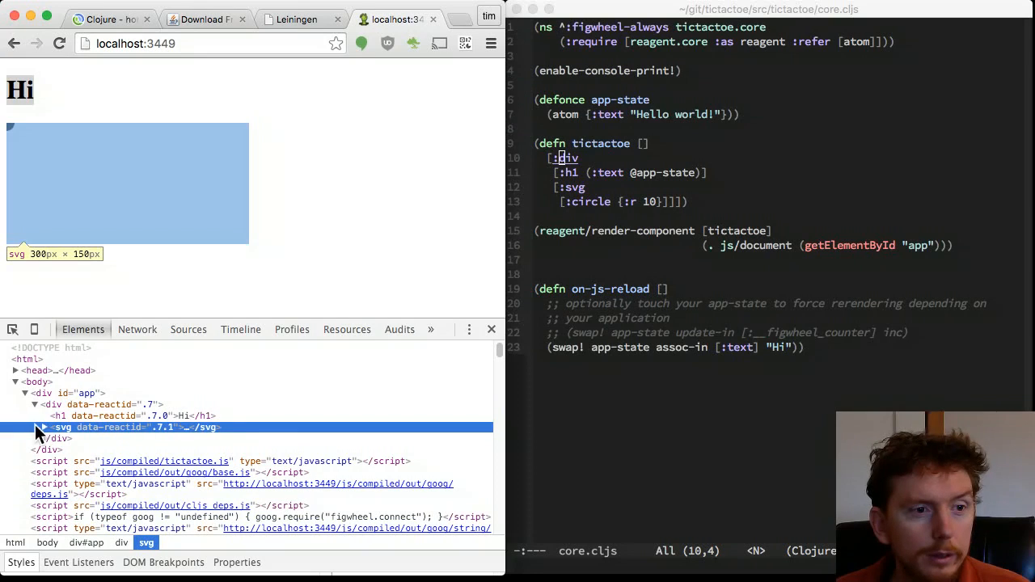
left_click(43, 427)
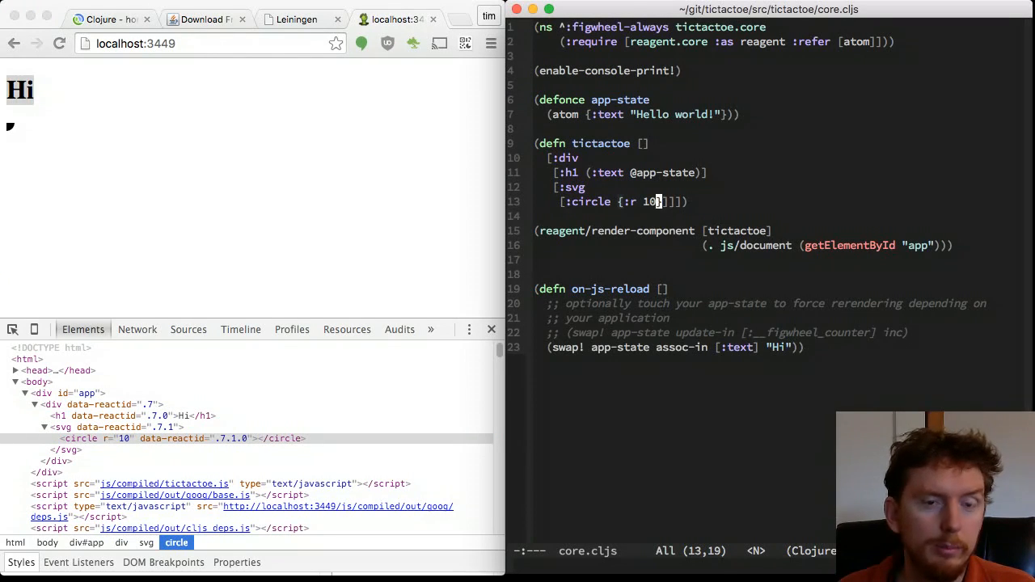
type(":cx 10")
type(":height 500}")
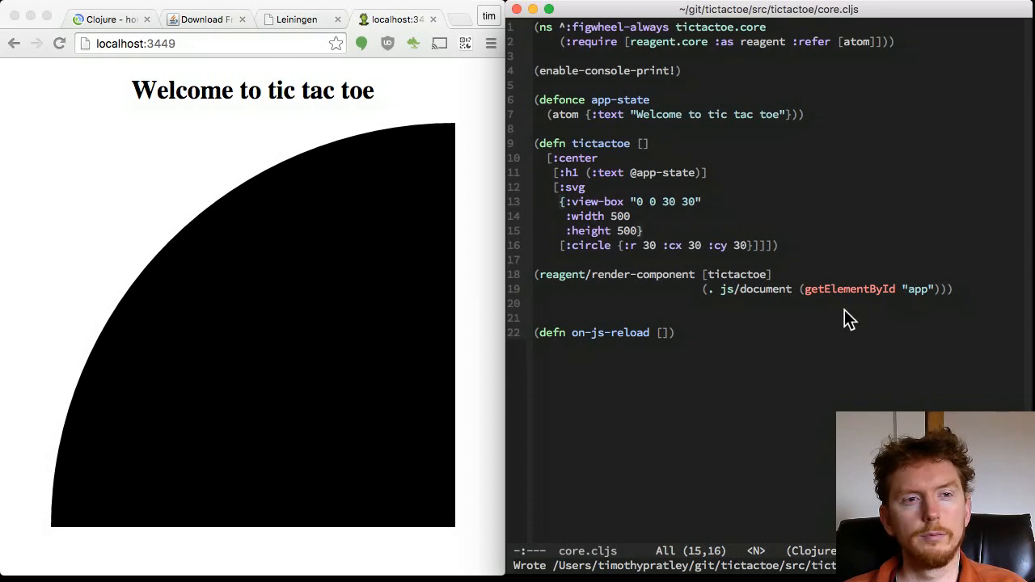
mouse_move(731, 324)
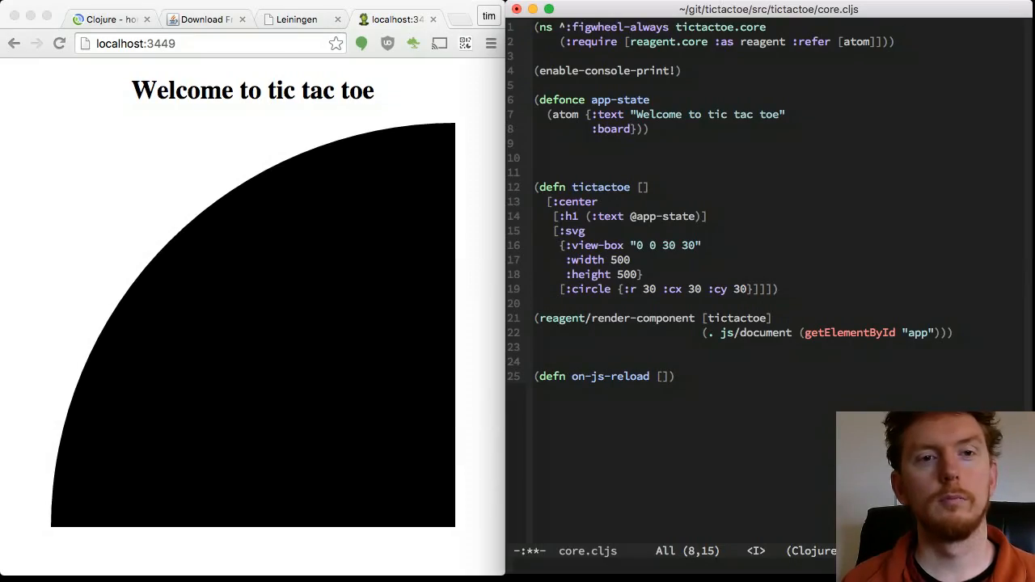
Add a new-board function seeding the 3x3 board and fill the squares green.
type("(new-board 3")
type(":height 0.9")
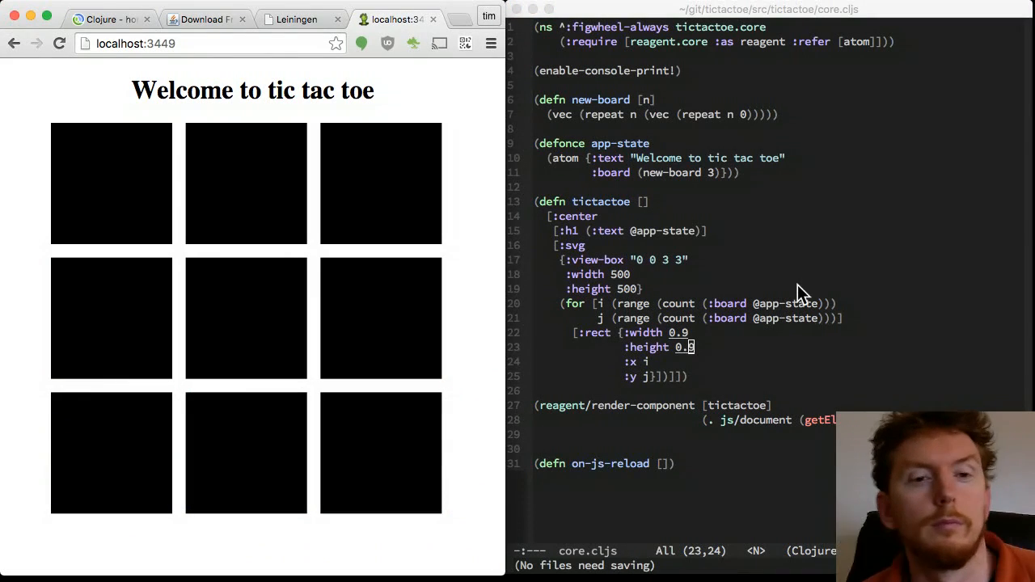
mouse_move(1009, 233)
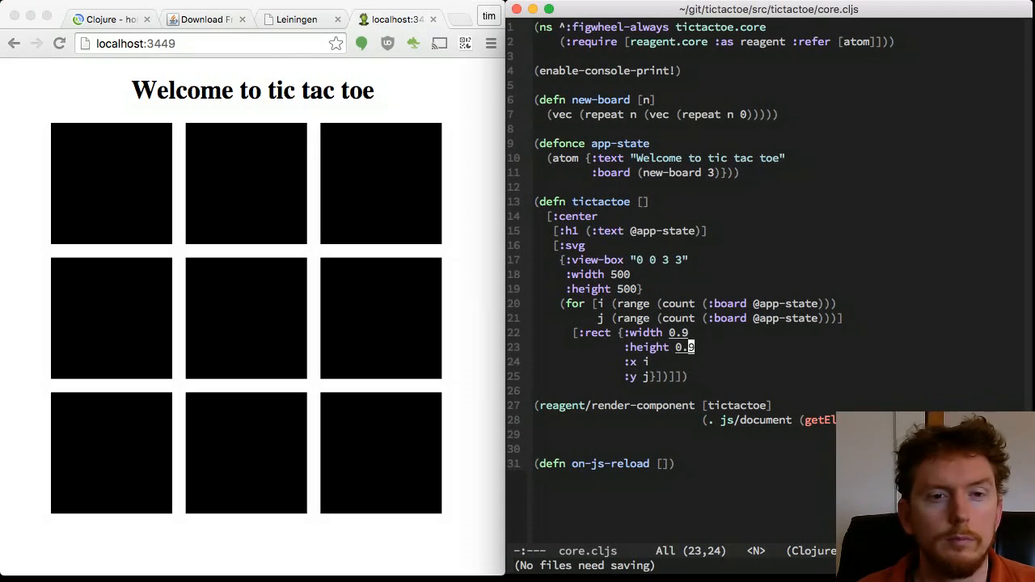
type(":fill \"green\"")
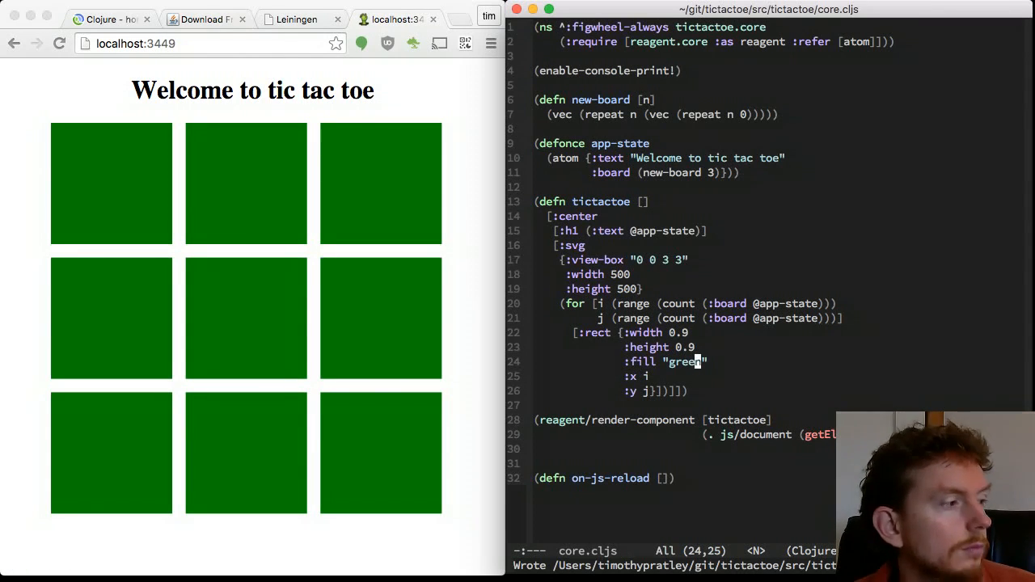
Give each square an :on-click that prns "You clicked me!" with i j, save and test a square.
type(":on-click")
type("(fn [e])}])]])")
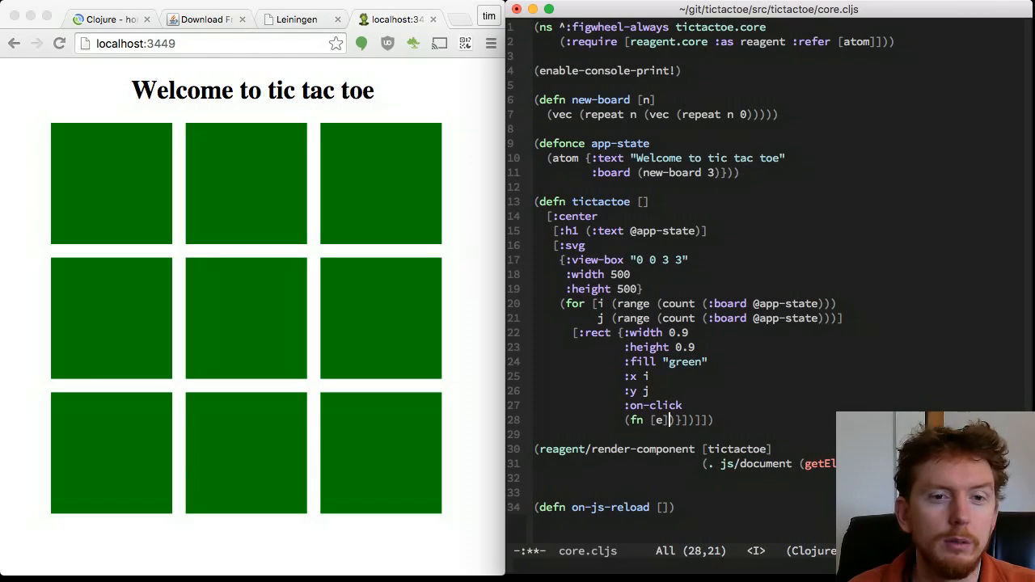
type("(prn \"You clicked me!\" i j))}])]])")
type("rect-clic")
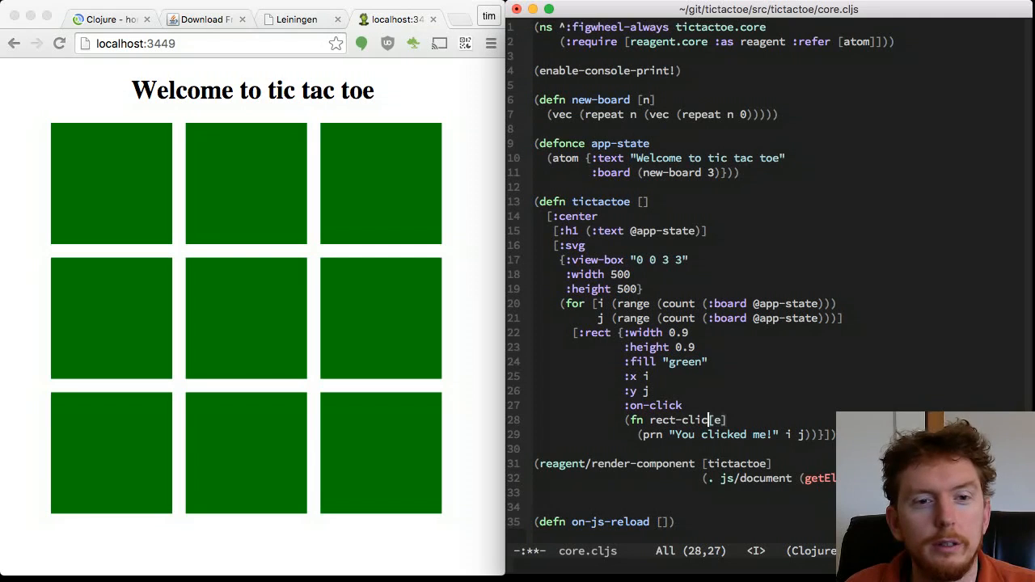
key("cmd+s")
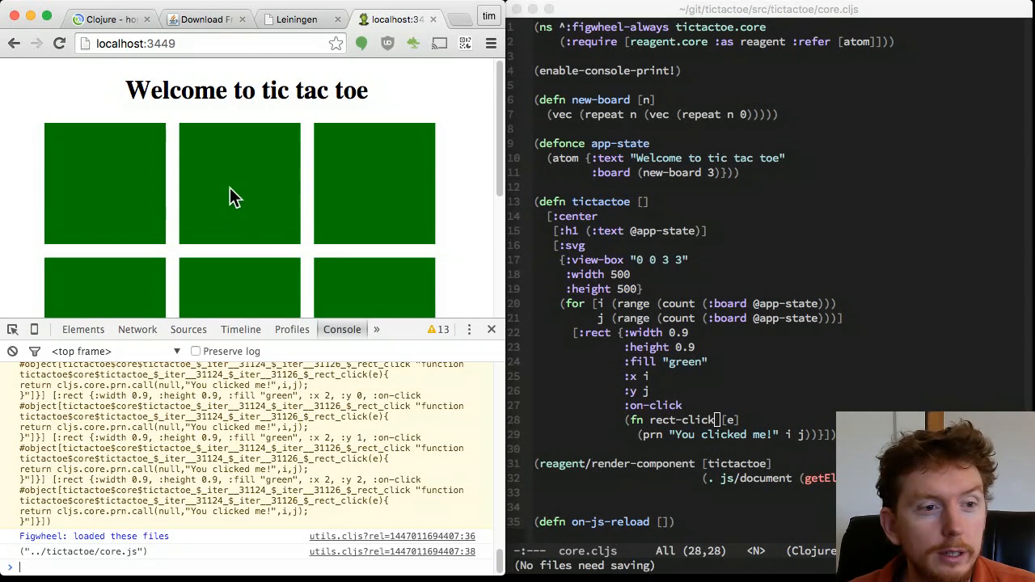
left_click(105, 184)
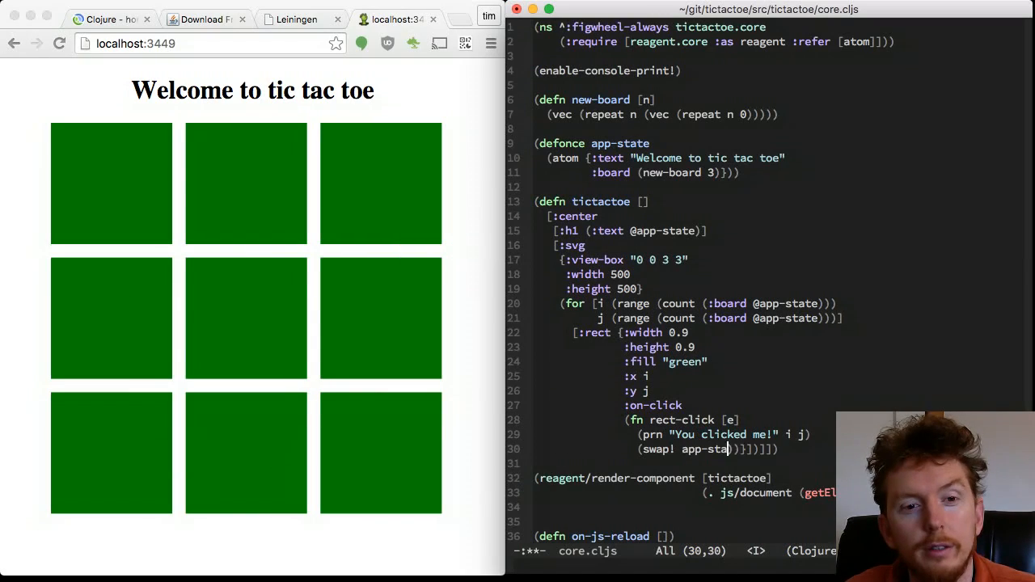
Make the click handler swap! update-in [:board j i] inc and test by clicking a square.
type("update-in")
type("(into")
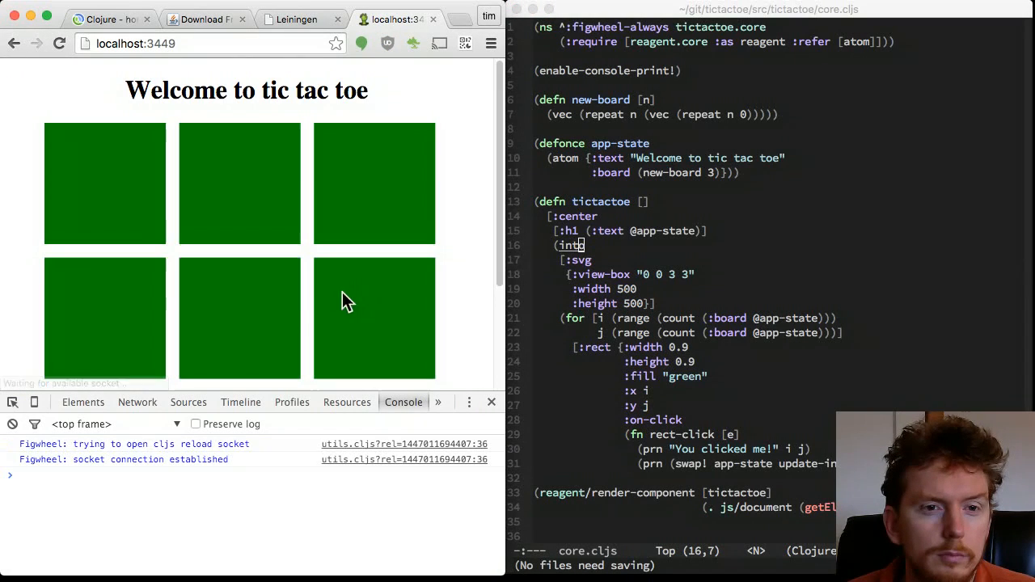
scroll("down", 3)
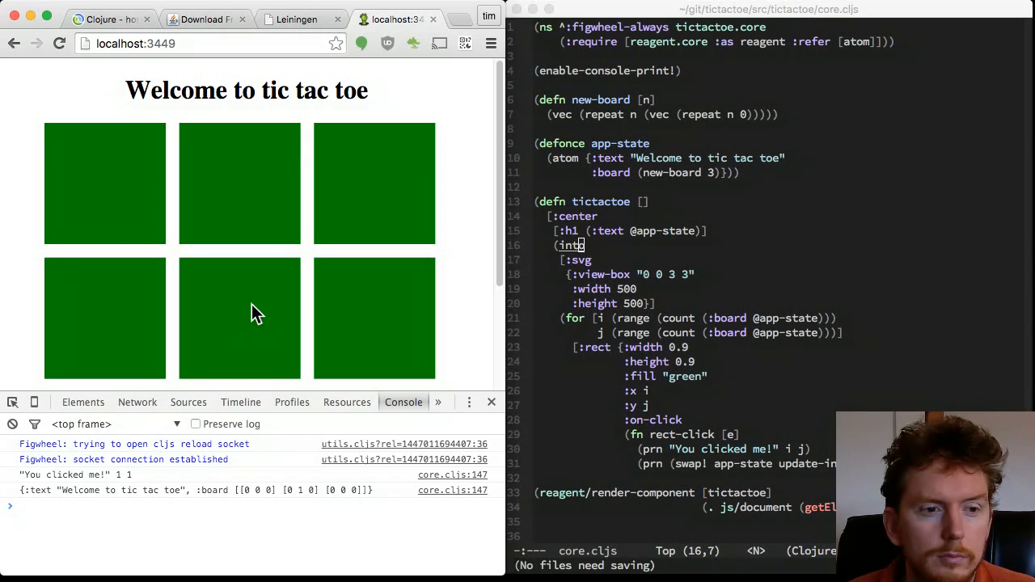
left_click(239, 317)
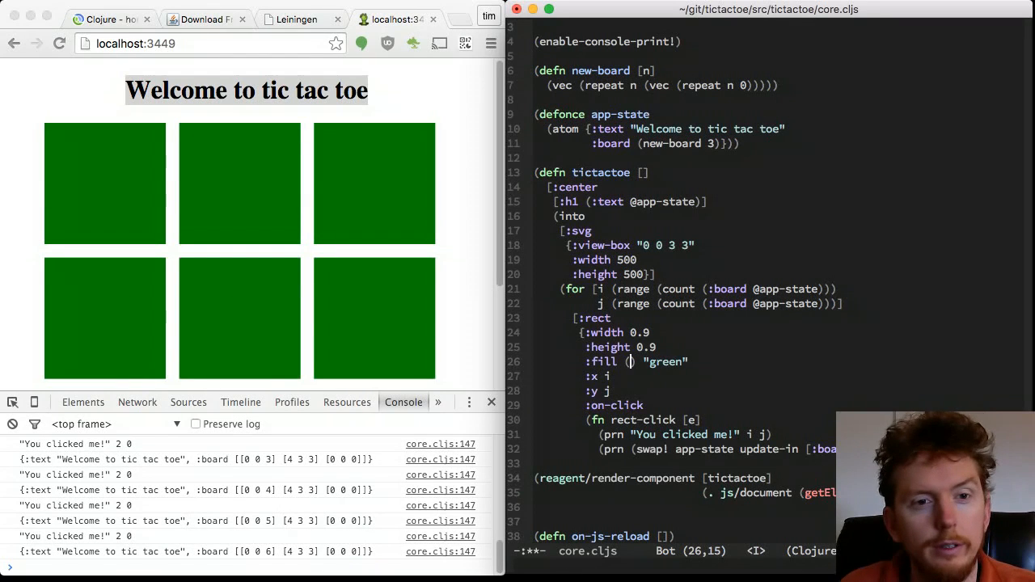
Make the square's :fill an (if (zero? …) "green" "yellow") on the cell value.
type("(if")
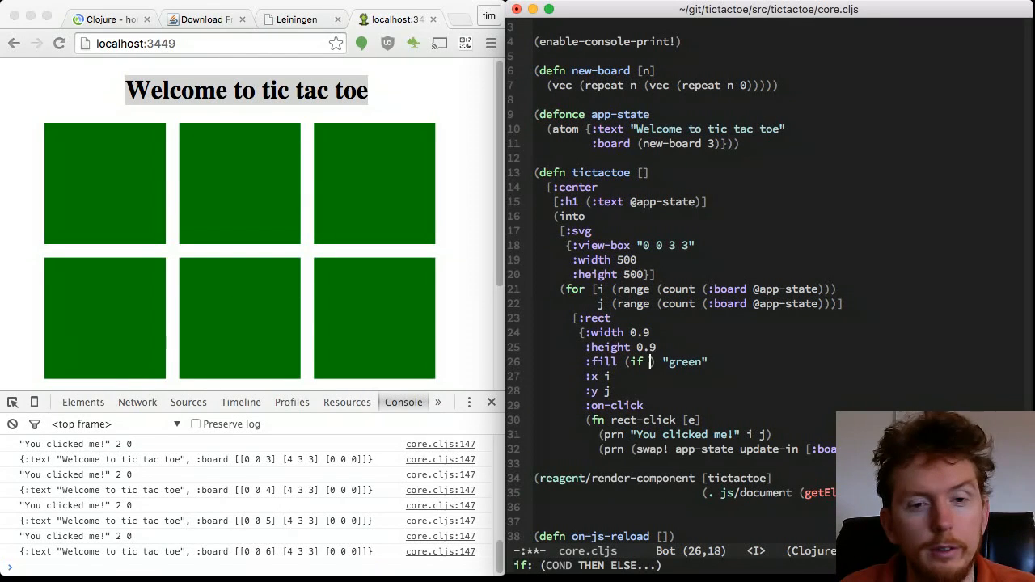
type("zero?")
type("1 [circle])")
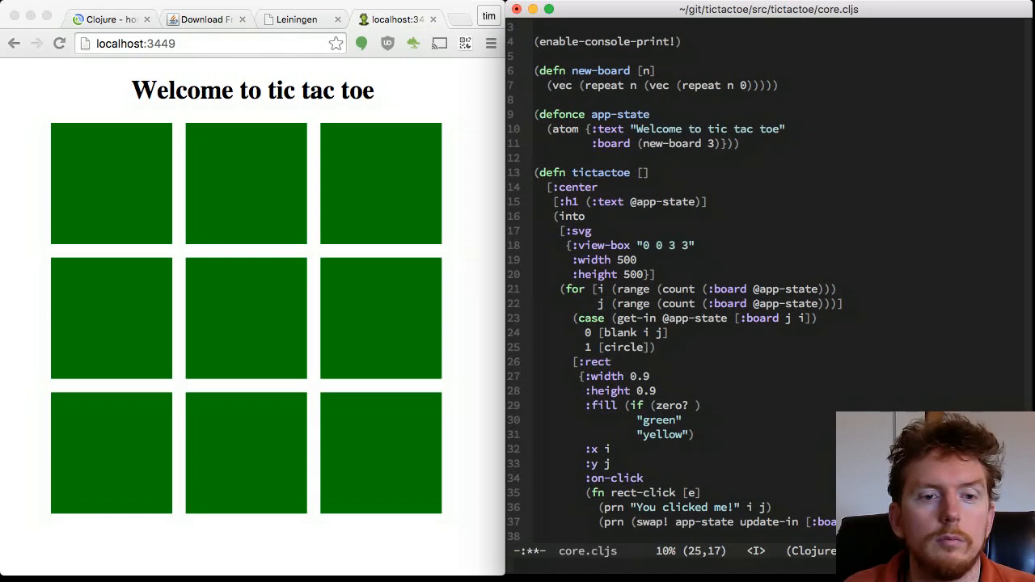
type("-p")
type("(defn")
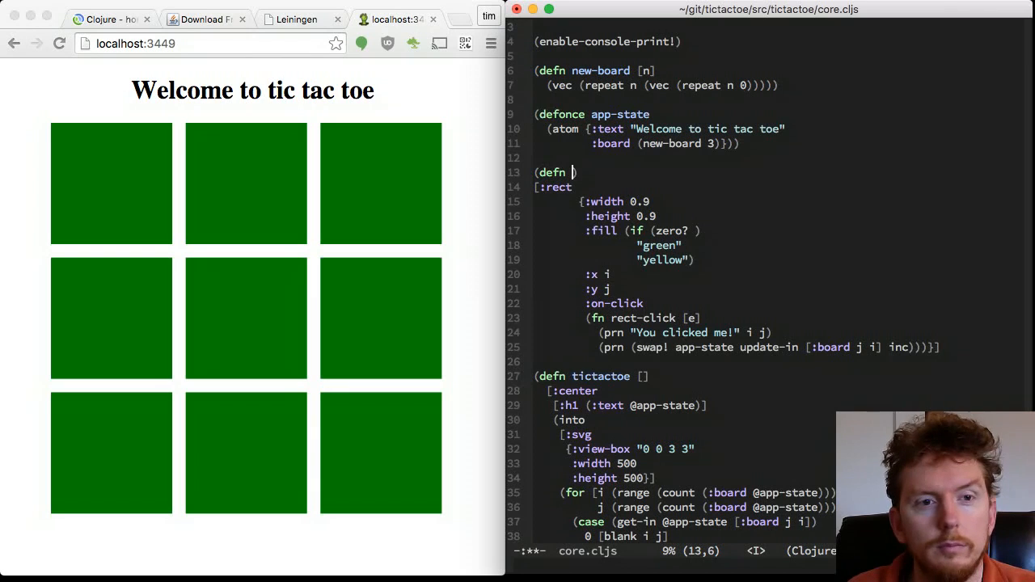
Define (defn blank [i j]) with the rect and (defn circle [i j]) with :r 0.45 :cx i :cy j.
type("blank [i j]")
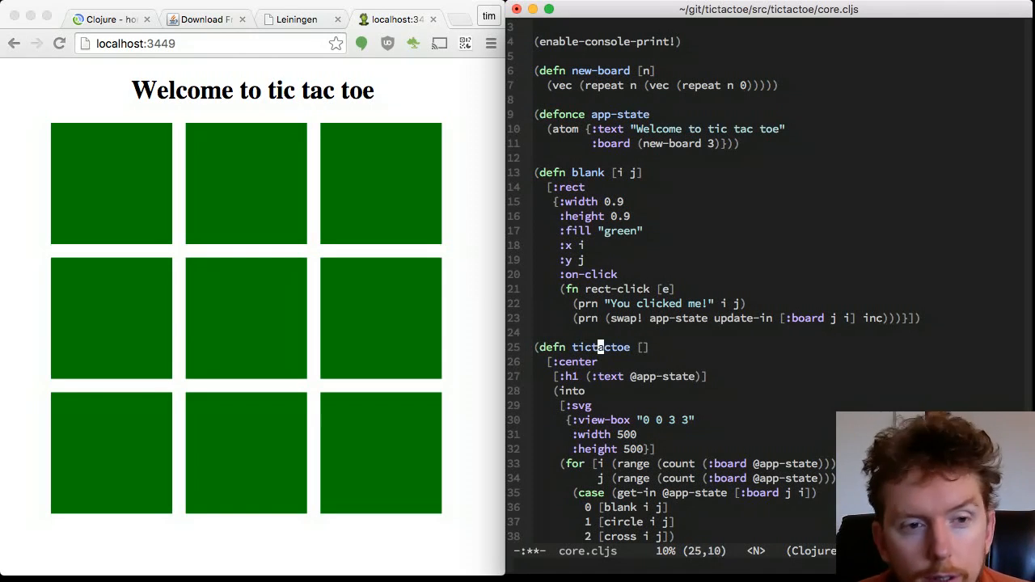
scroll("down", 3)
type("(defn circle [")
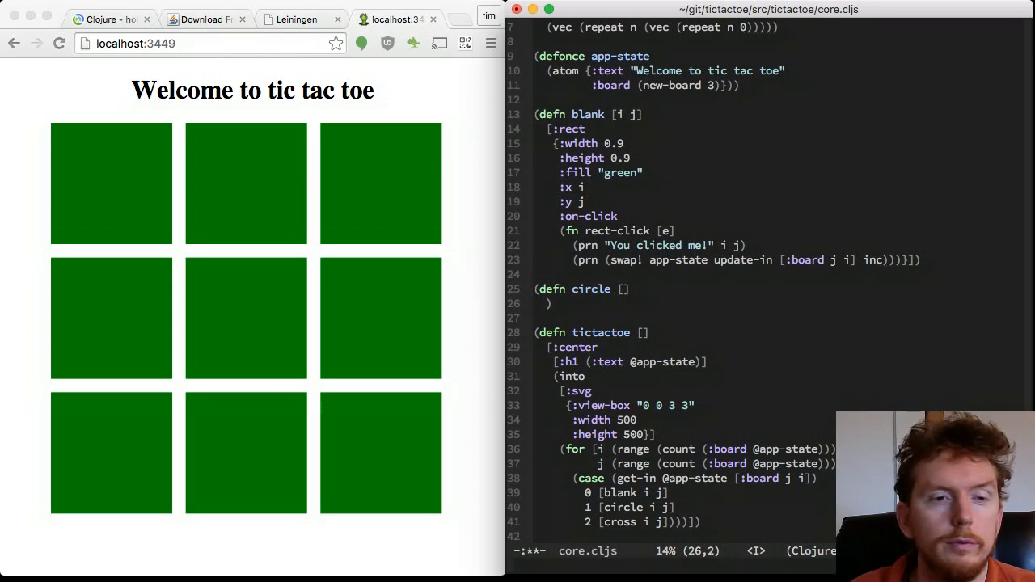
type("[:circle")
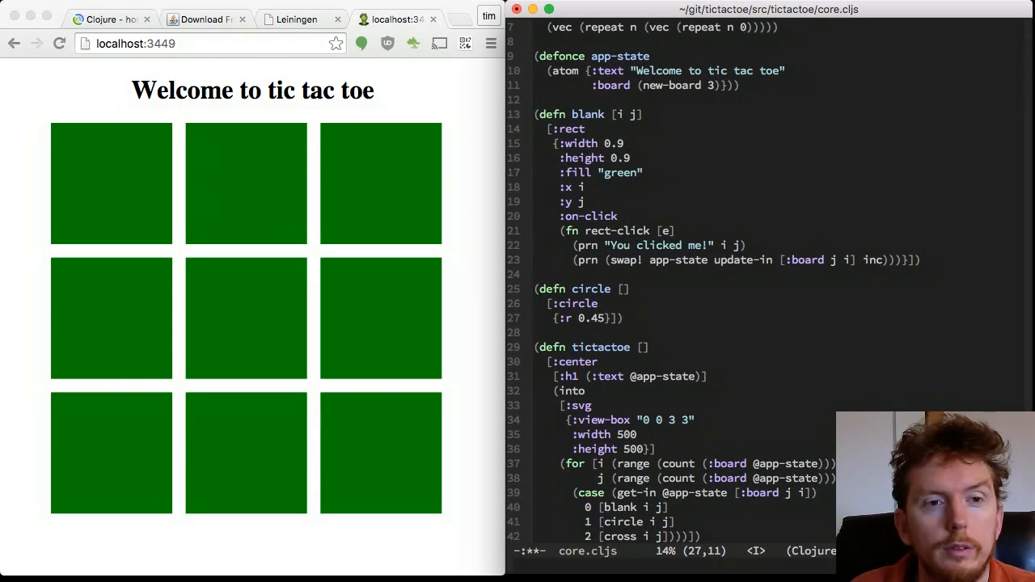
type(":cx i")
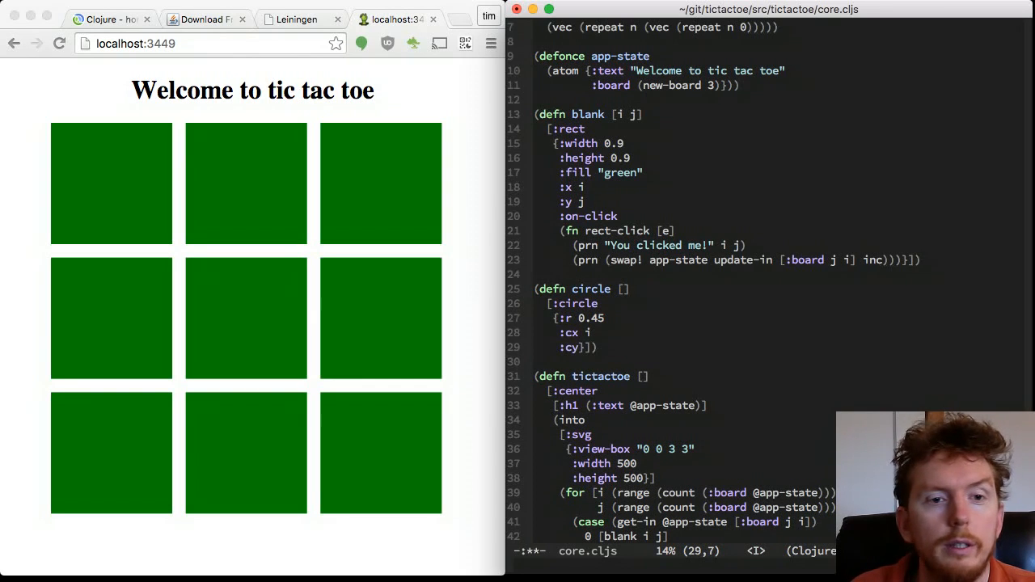
type("()")
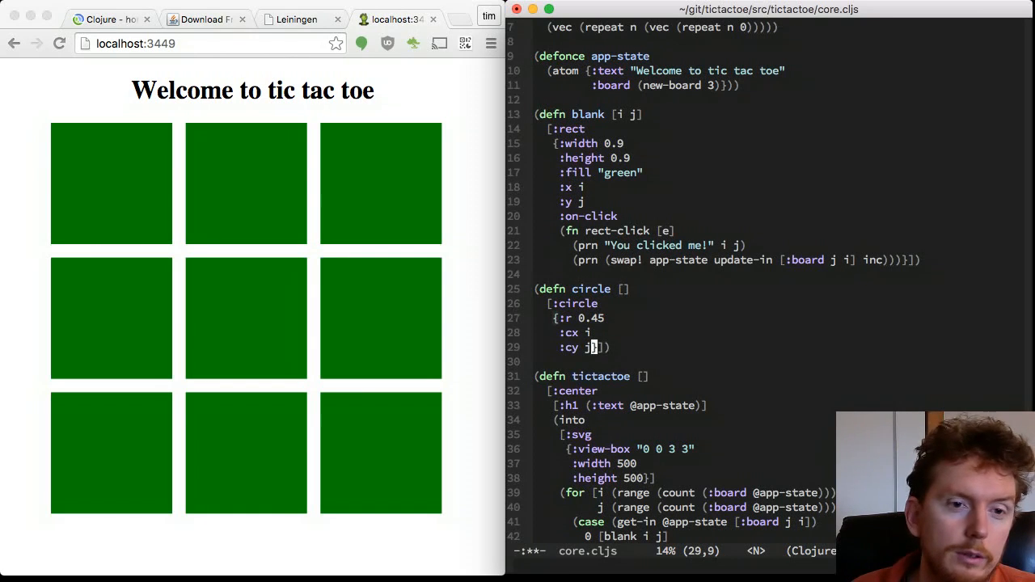
Finish the circle body and add a (defn cross) stub.
key("i")
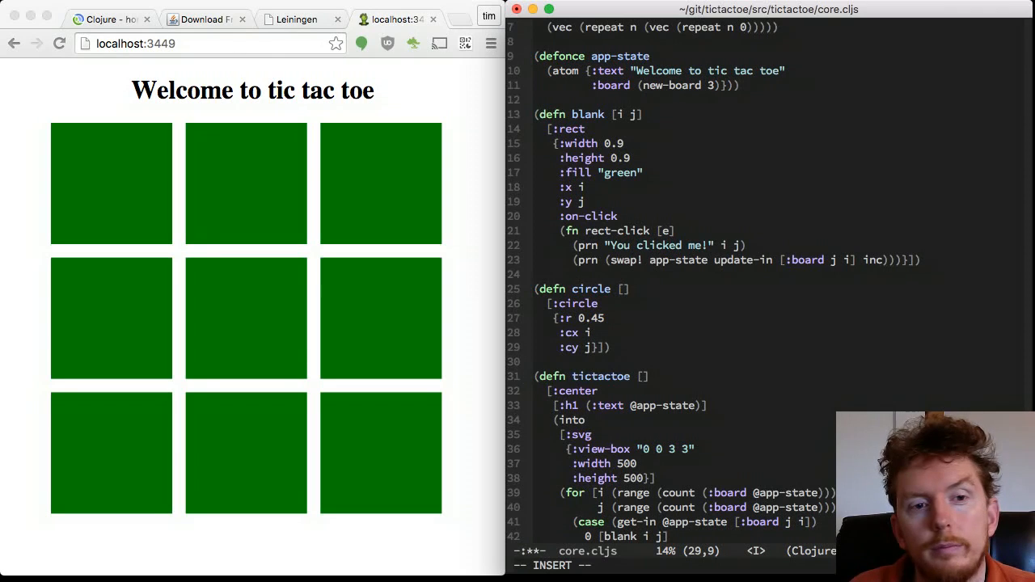
key("Escape")
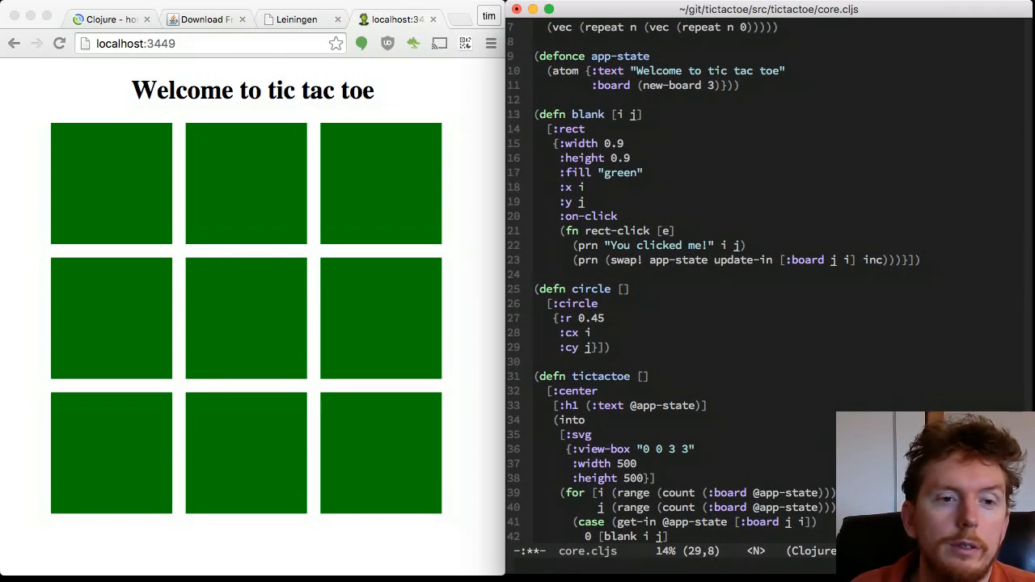
type("(defn cross [")
left_click(778, 288)
type("i j")
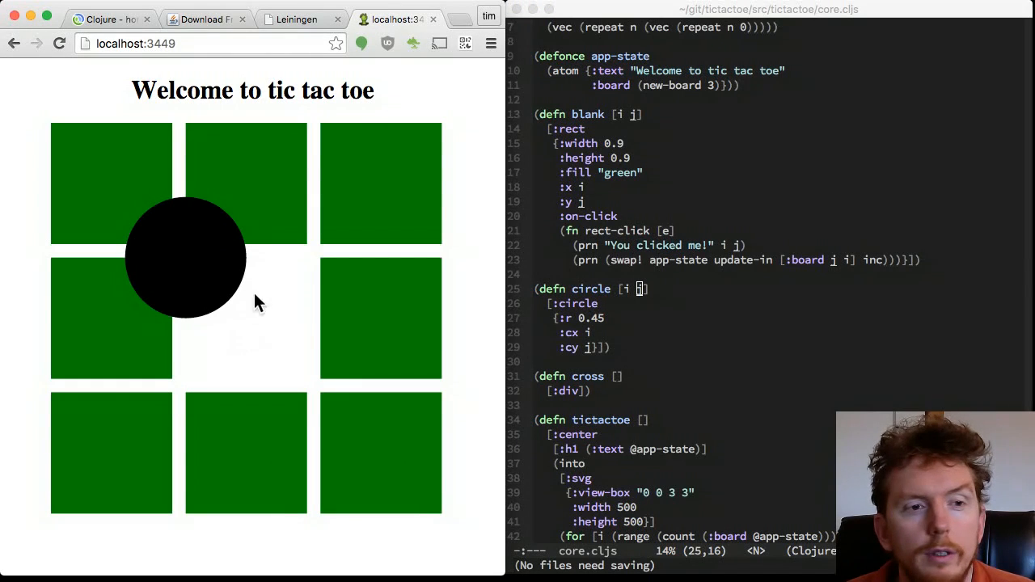
mouse_move(708, 343)
type(":fill")
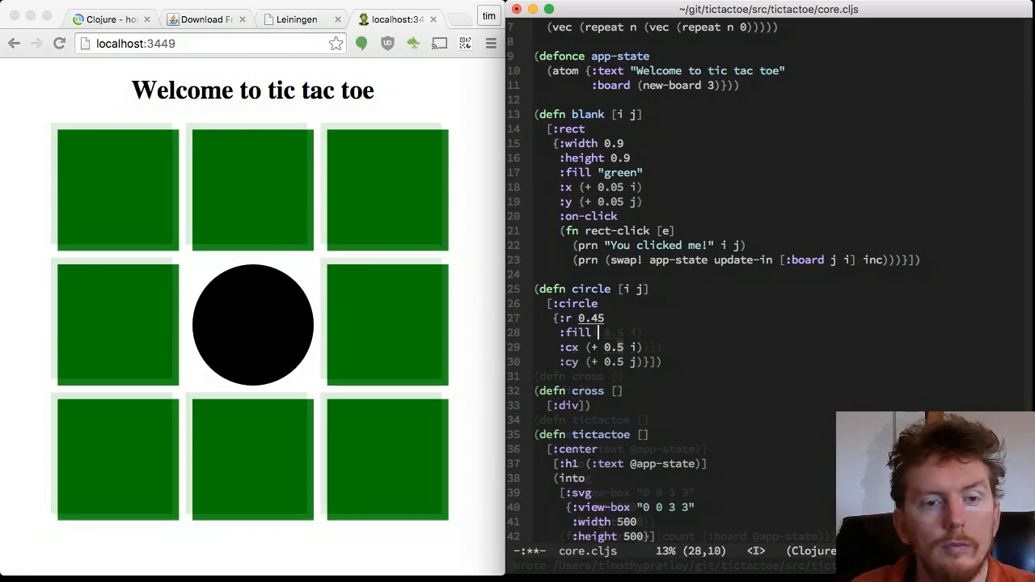
Set blank :fill grey, circle :fill green centred at cx/cy + 0.5, and add cross lines.
type("brow")
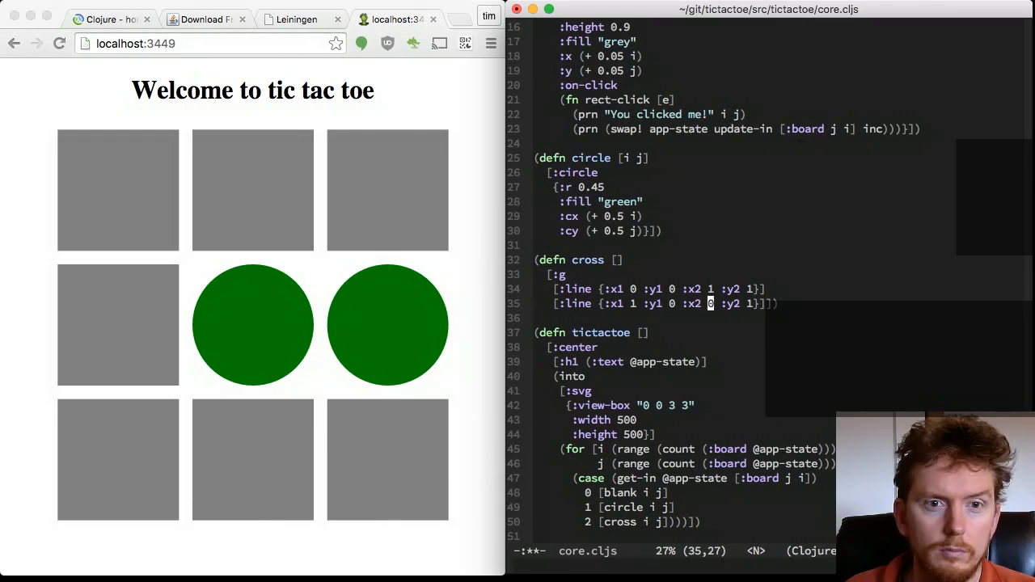
Save, then in on-js-reload swap! app-state update-in [:board 0 0] to the cross value 2.
key("cmd+s")
type("(swap! app-state")
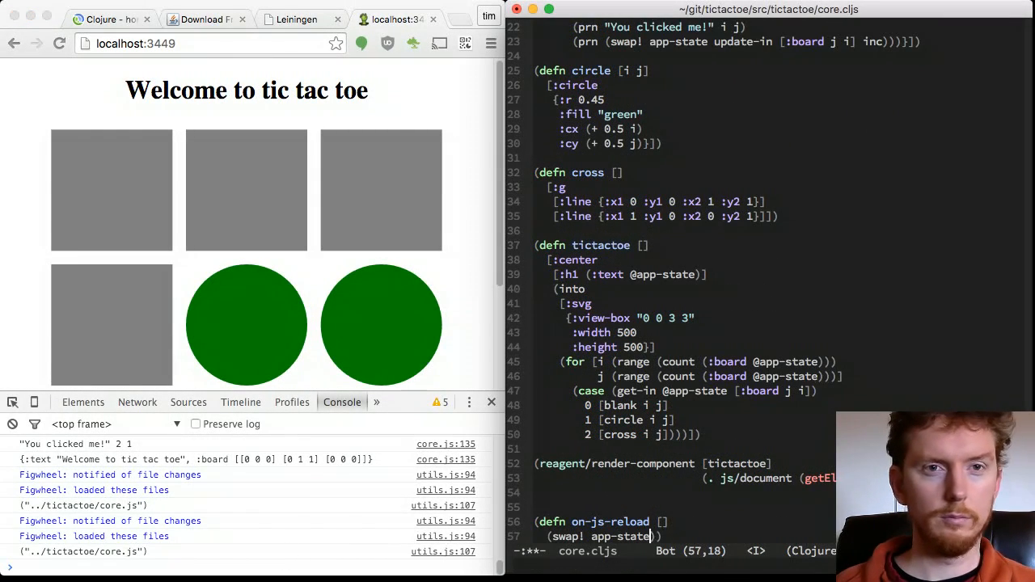
type("update-in [:board 0 0]")
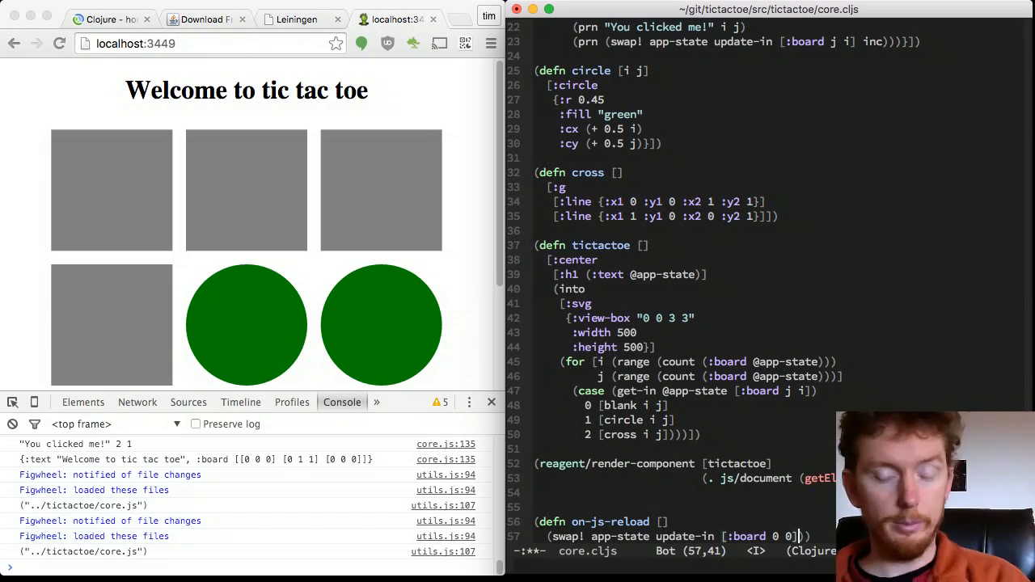
type("2")
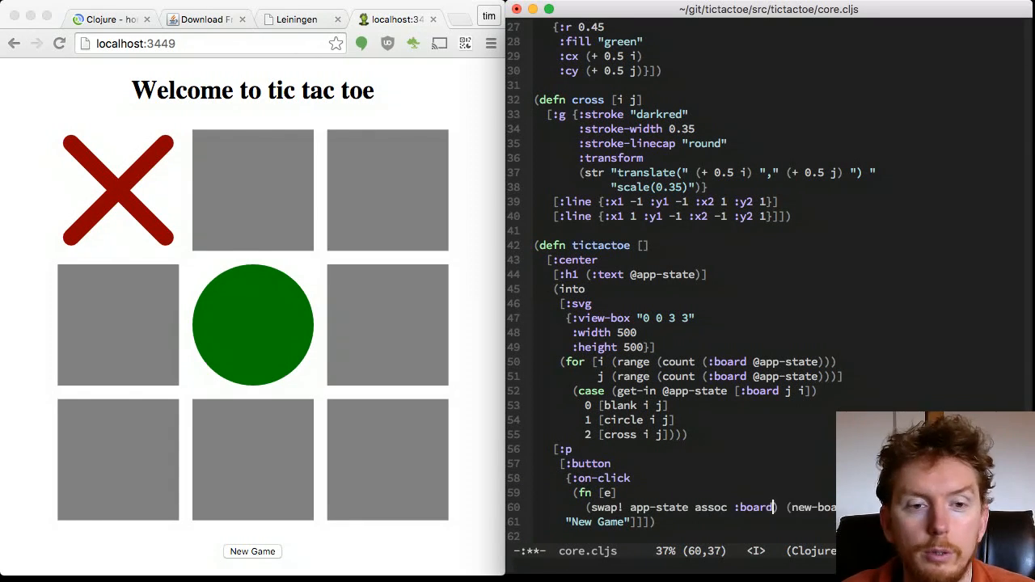
Add a New Game button whose new-game-click handler assocs a fresh new-board.
type("new-game-click")
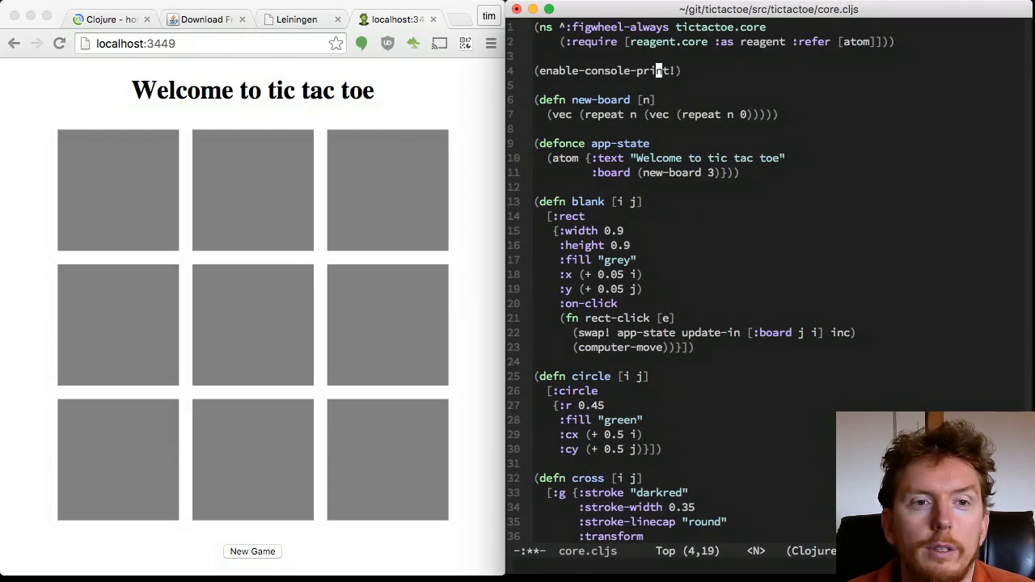
Add (defn computer-move []) that swaps app-state to put 2 in [:board 0 0].
type("(defn computer-move []")
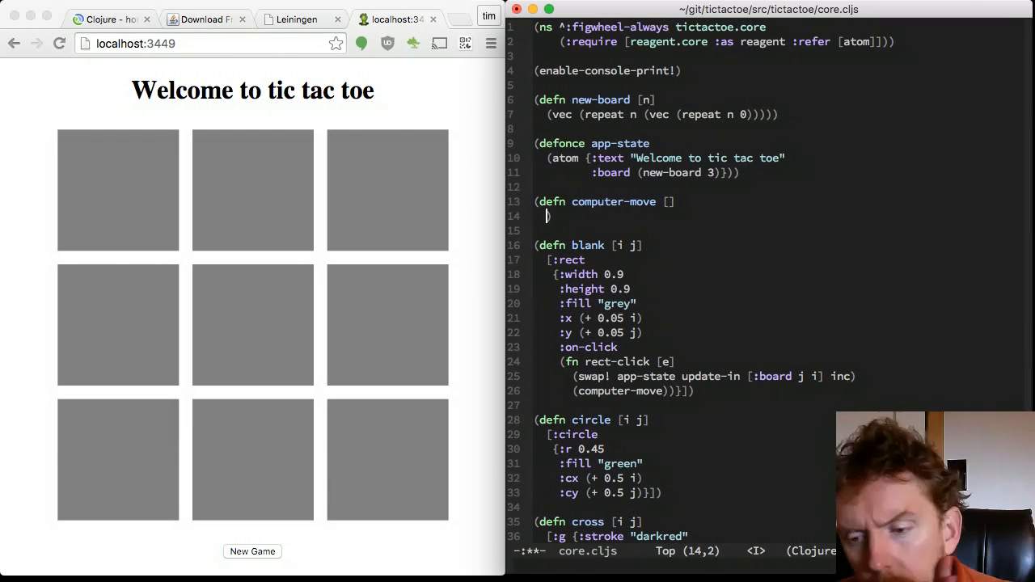
type("()")
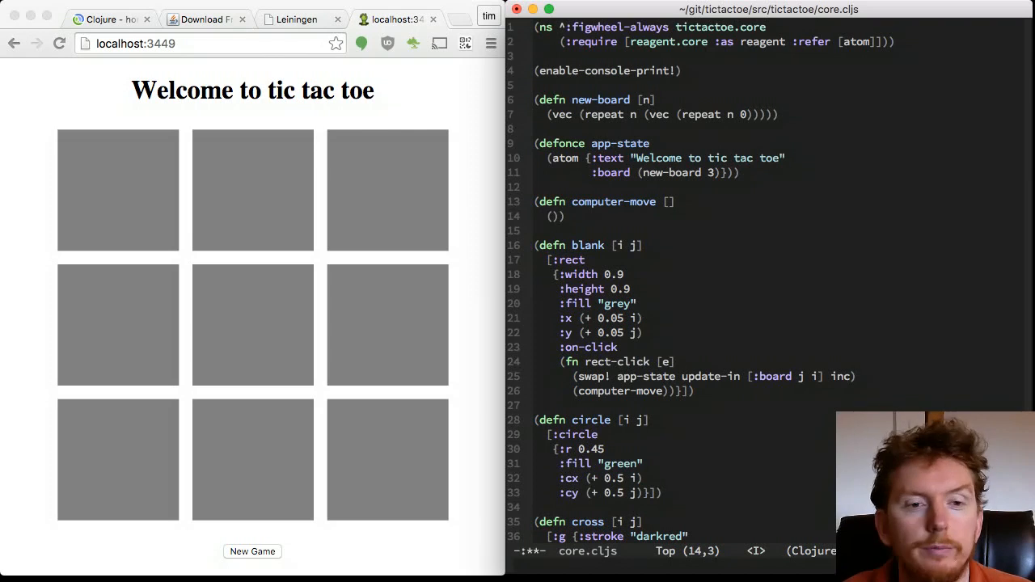
type("(swap! app-state update-in [:board 0 0]")
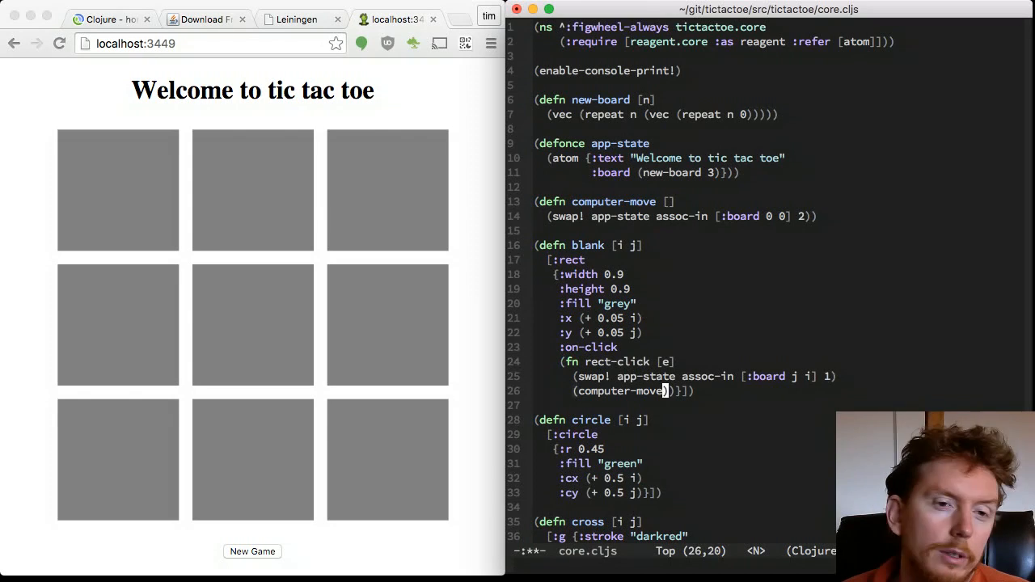
scroll("down", 3)
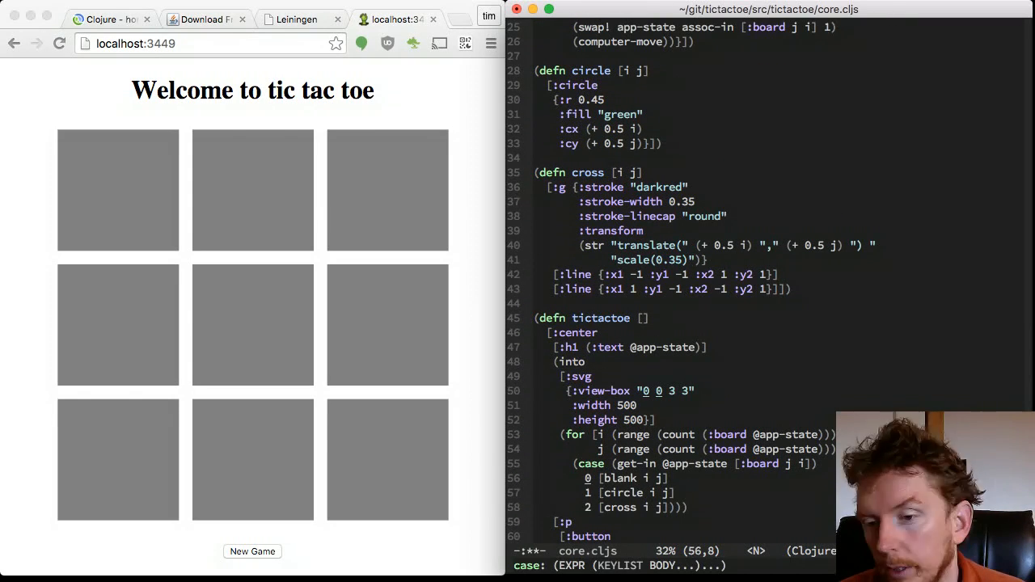
Replace numeric cell values 0, 1, 2 with "B", "P", "C" across new-board, on-click and computer-move.
key("i")
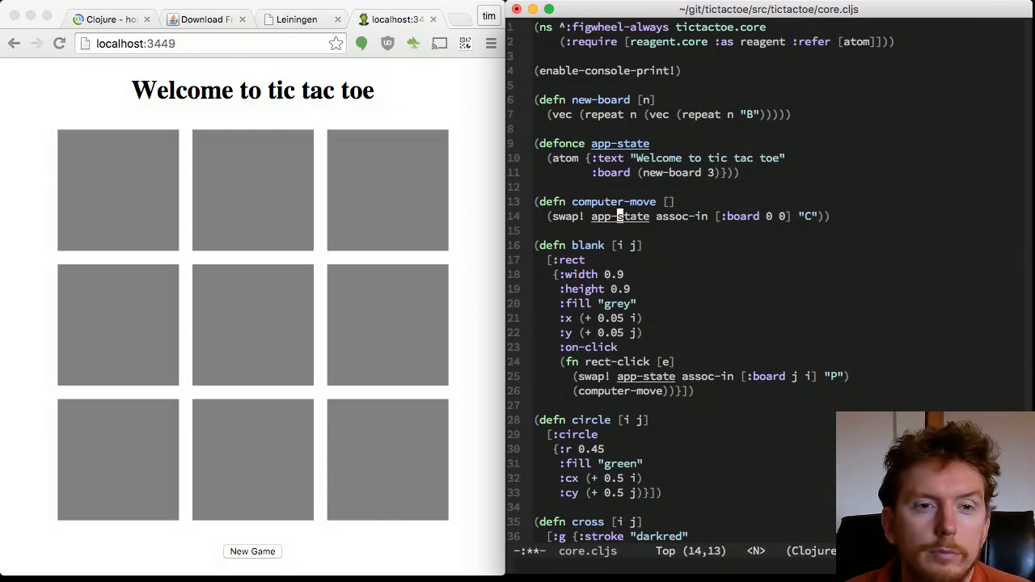
scroll("down", 3)
type(":when (blank?)]")
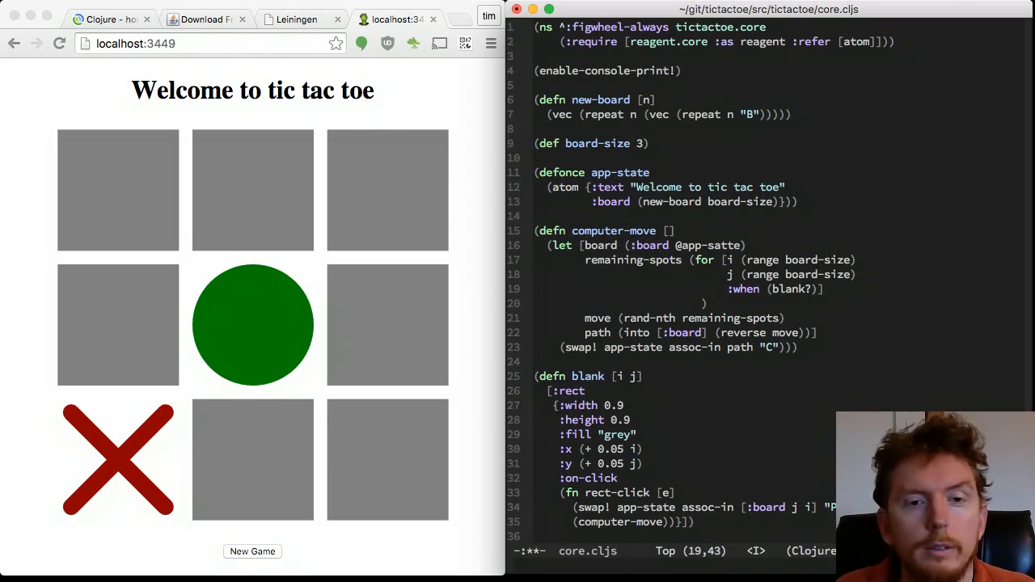
Rewrite computer-move [board] to collect cells where (get-in board [j i]) is "B" and mark one "C".
type("(get-in board [j i]))]")
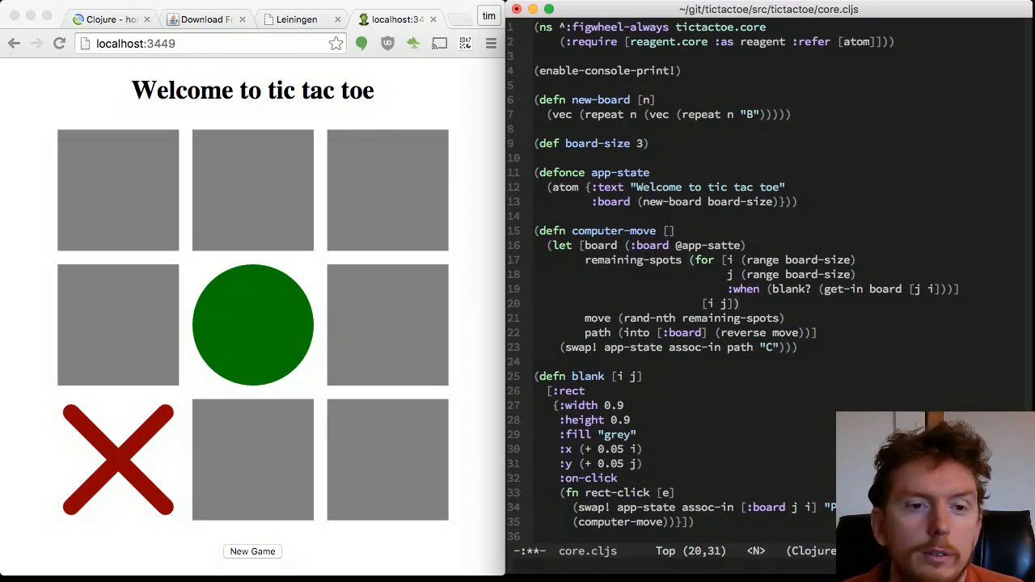
scroll("down", 3)
type(" board")
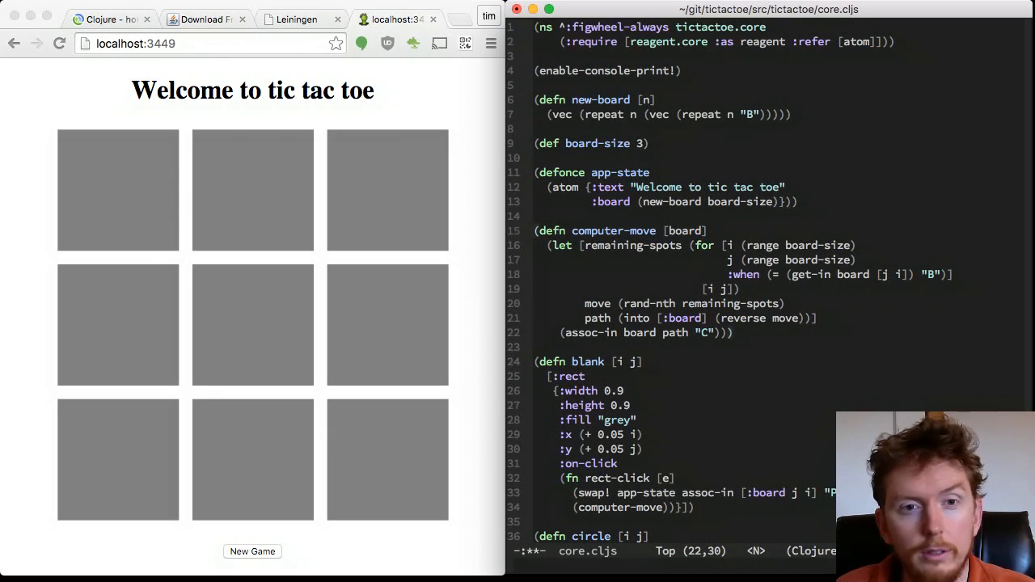
Make on-click (swap! app-state computer-move), save, and reload the game page in Chrome.
key("Return")
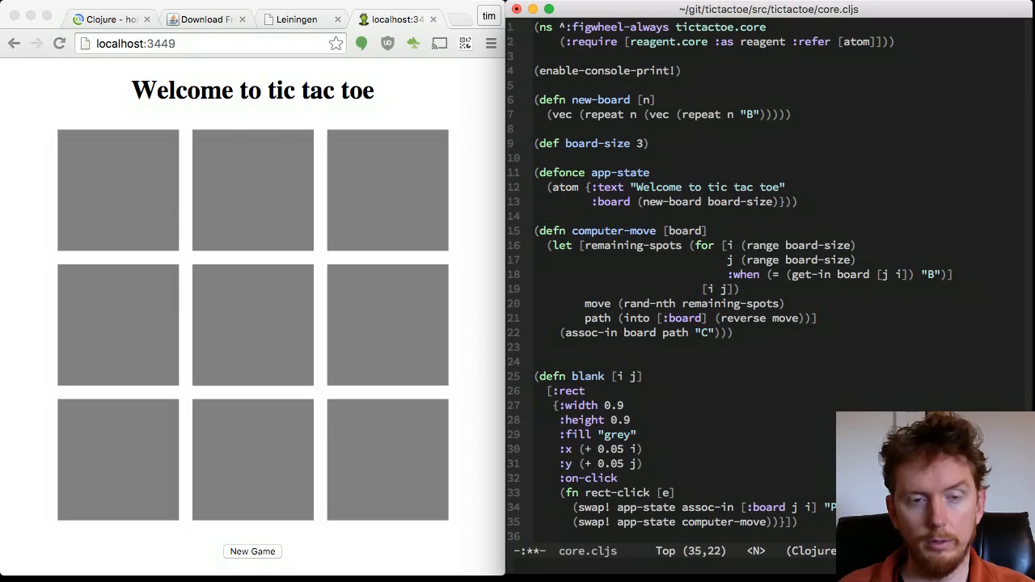
left_click(59, 44)
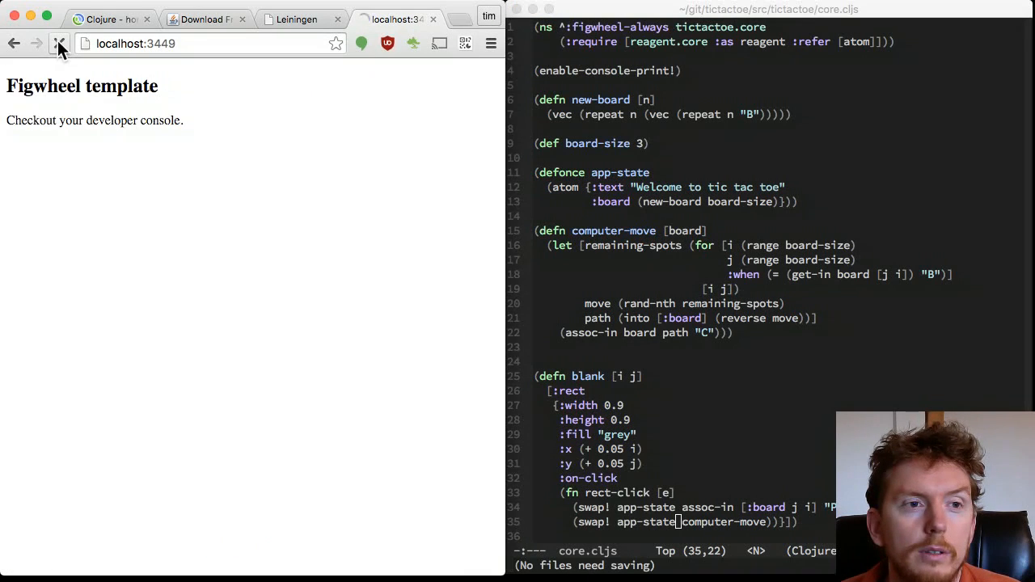
left_click(58, 44)
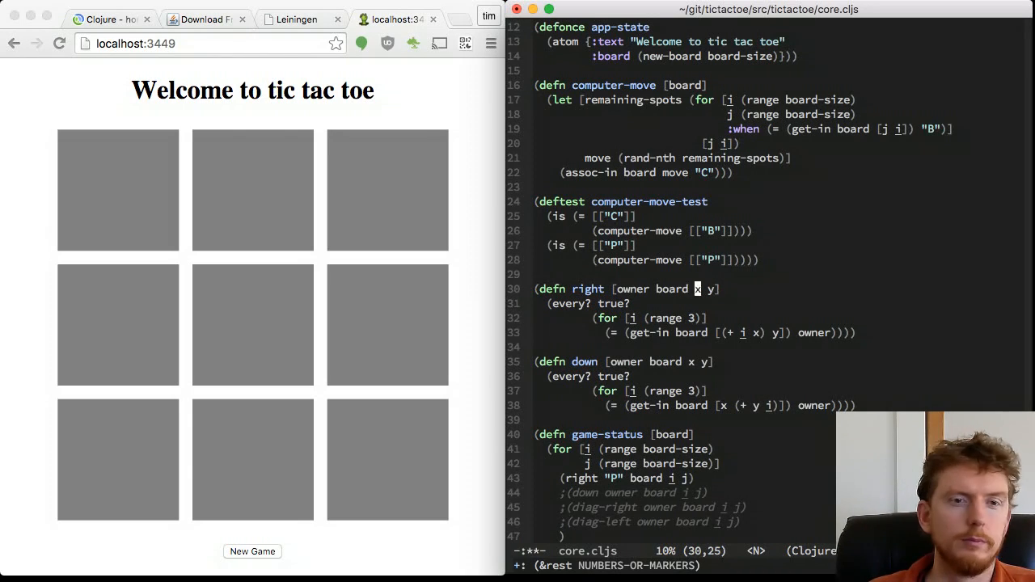
Rename right to straight with dx dy parameters and call it from game-status.
type("straight")
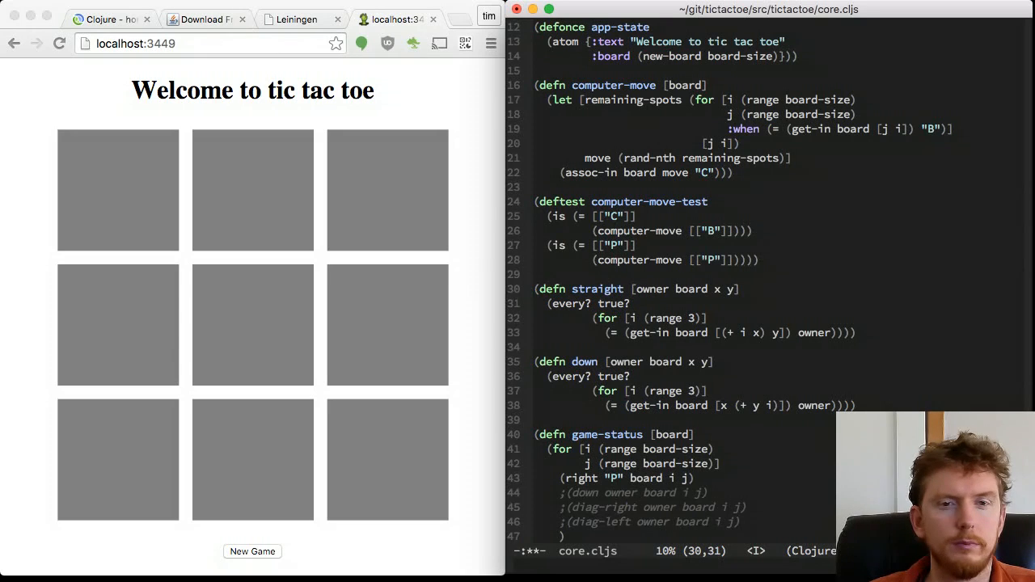
type("dx dy")
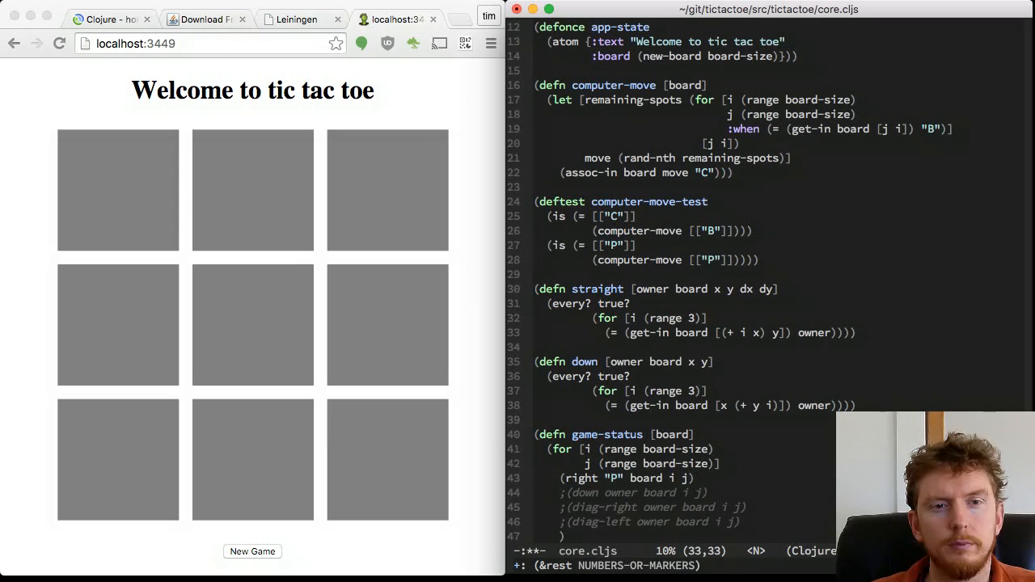
type("()")
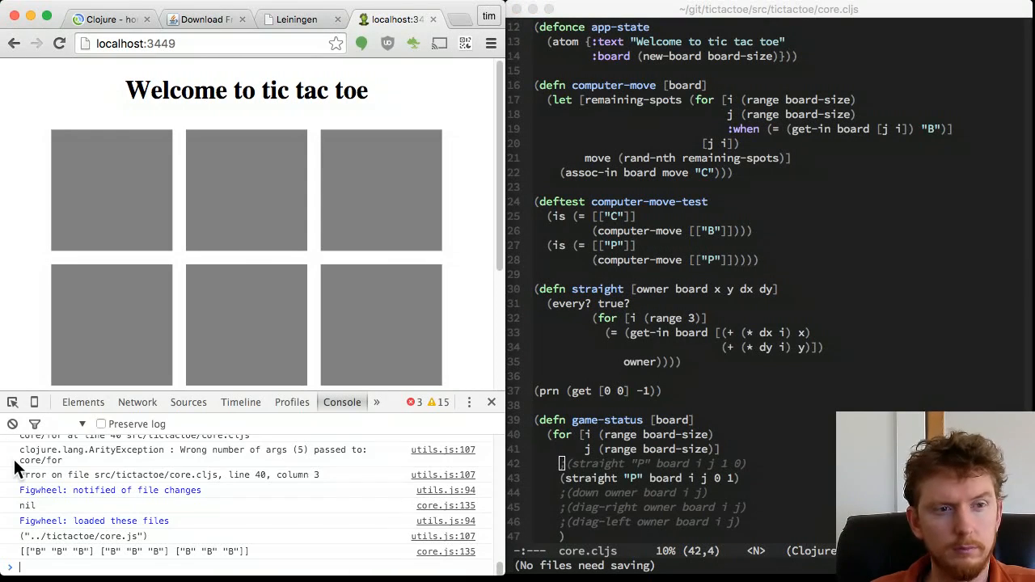
Add a win? function over cells and directions and test it with (win? "P" [["P"]]).
type("GE")
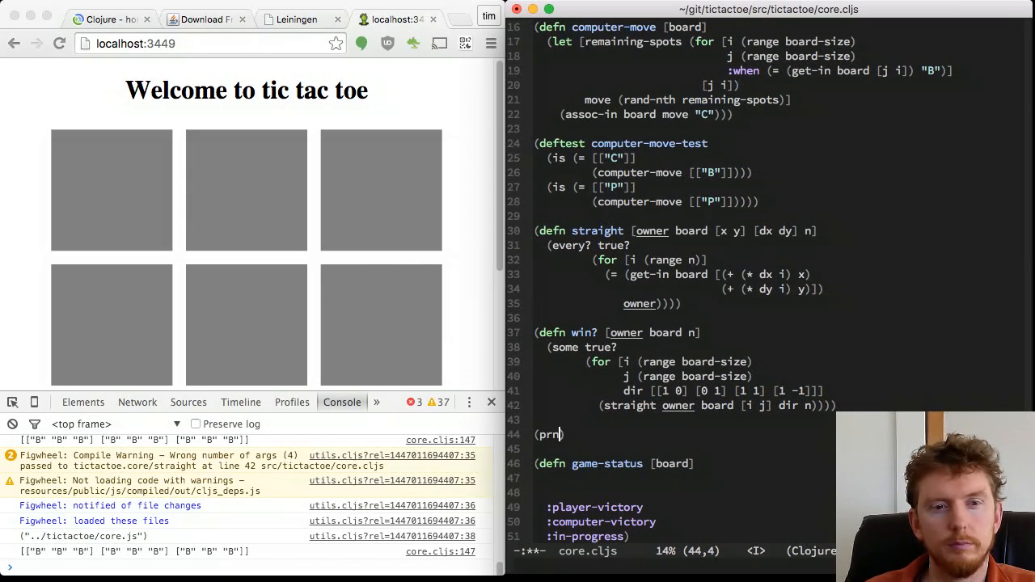
type("()")
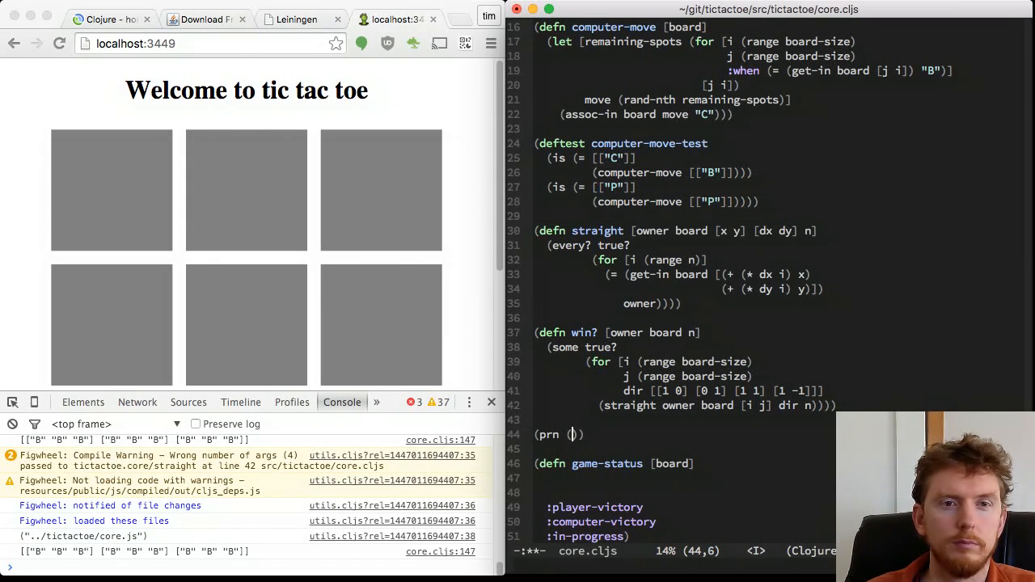
type("win? \"P\" [[\"P\"]] 1")
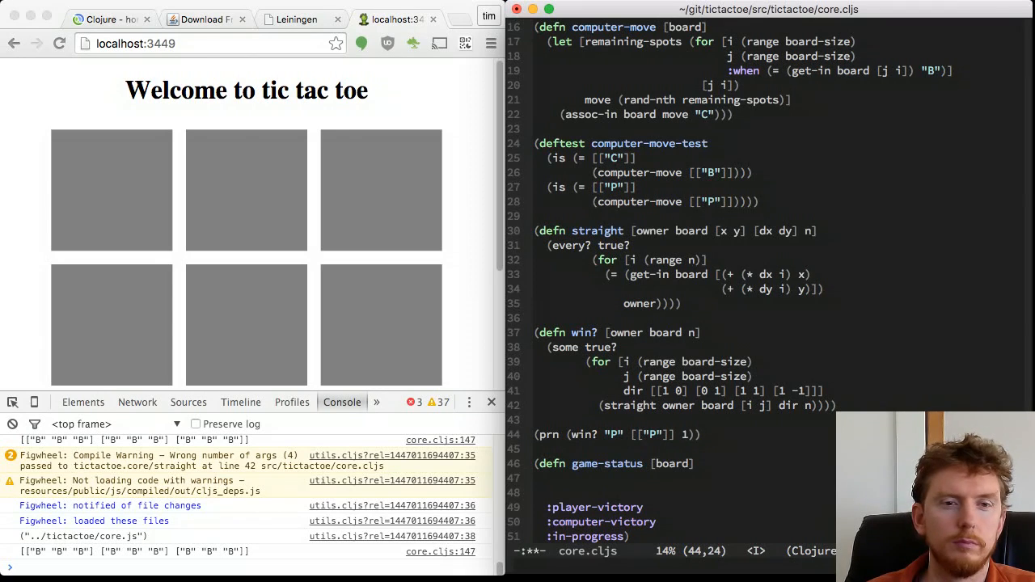
type("(win? \"P\" [[\"P\"]])")
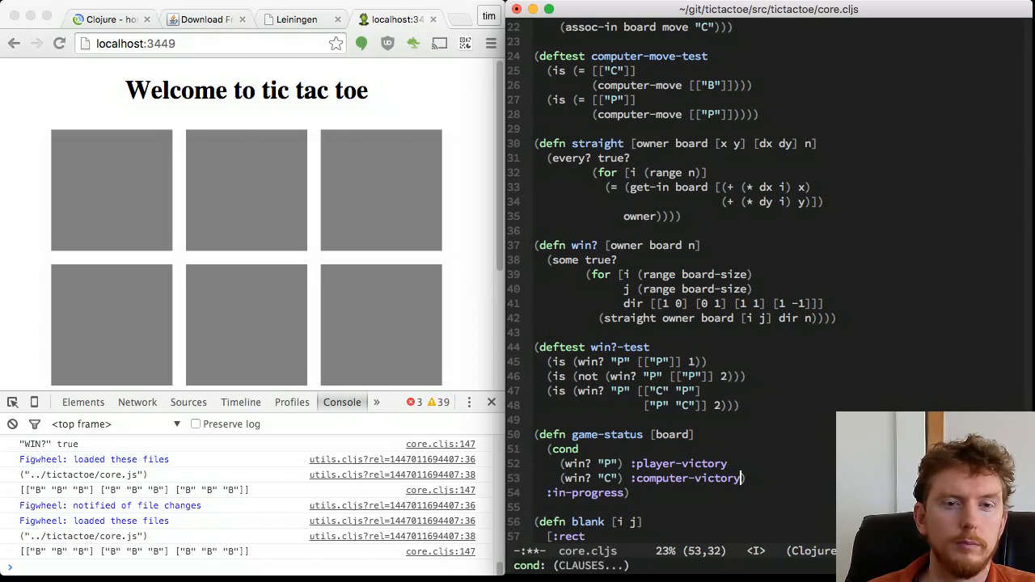
Finish the game-status cond with an :else branch returning :in-progress.
type(":else")
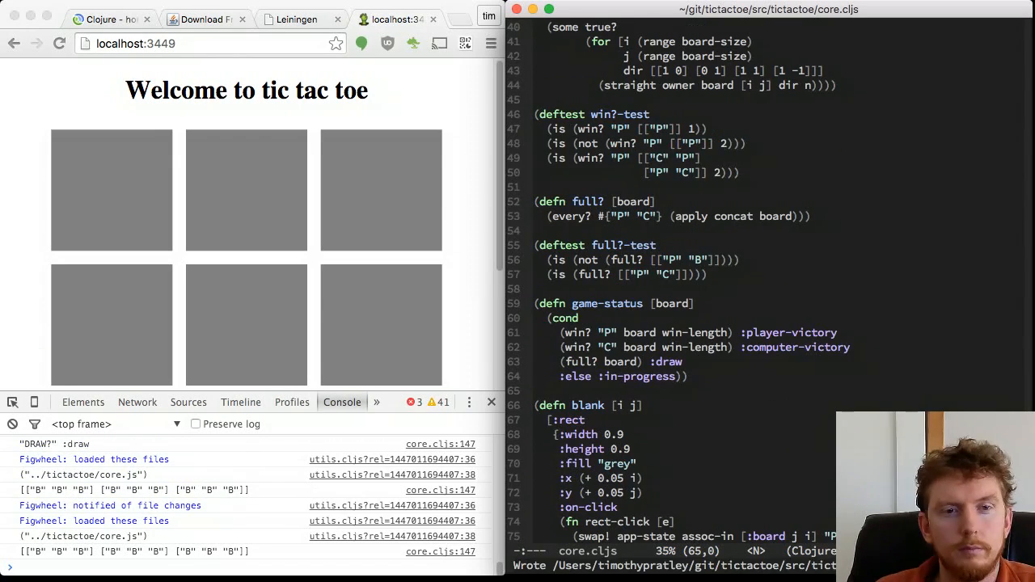
scroll("down", 3)
type("(swap!")
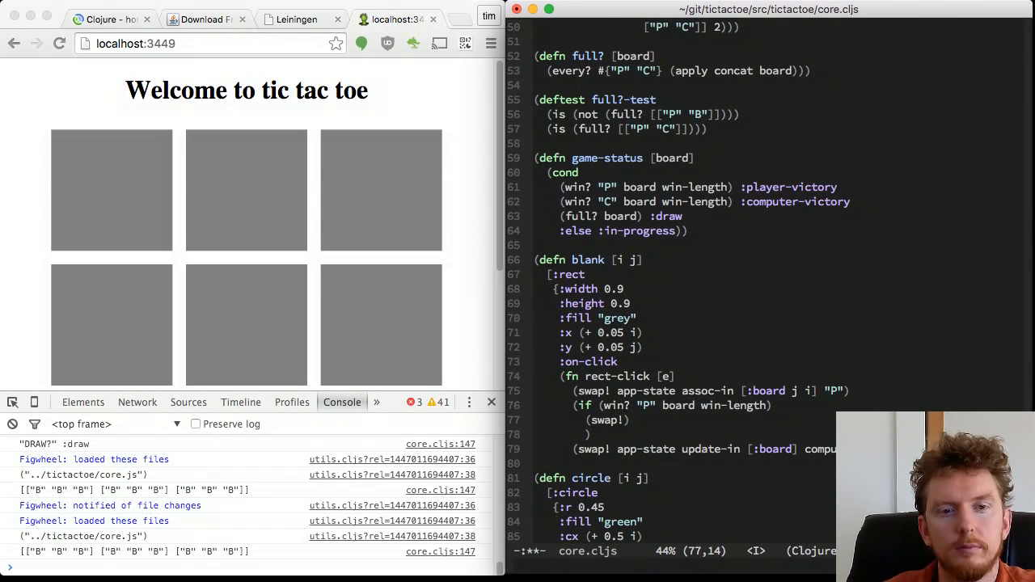
Record the game status in app-state so moves are only allowed while in progress.
type(":status")
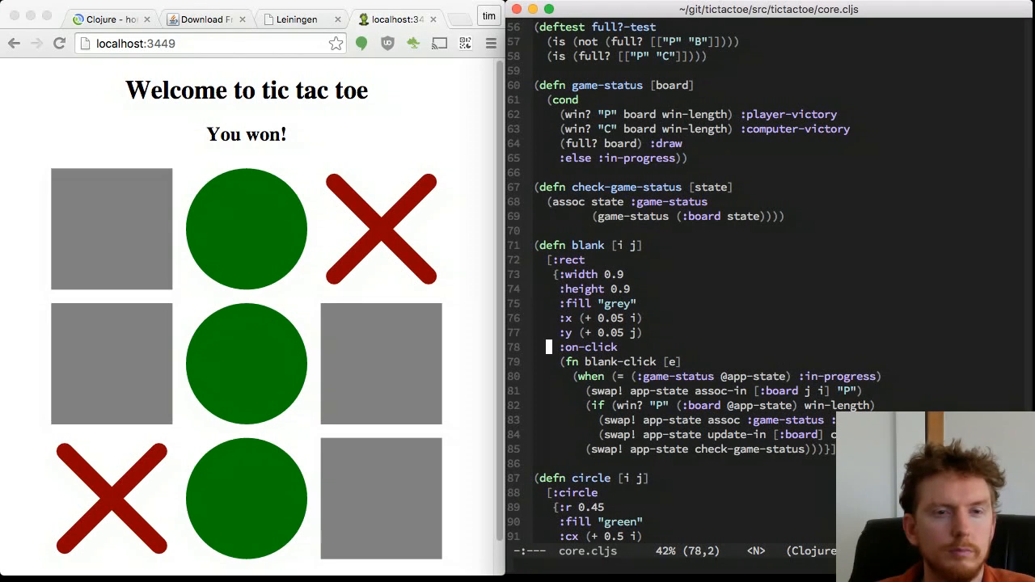
scroll("down", 3)
type("(when move")
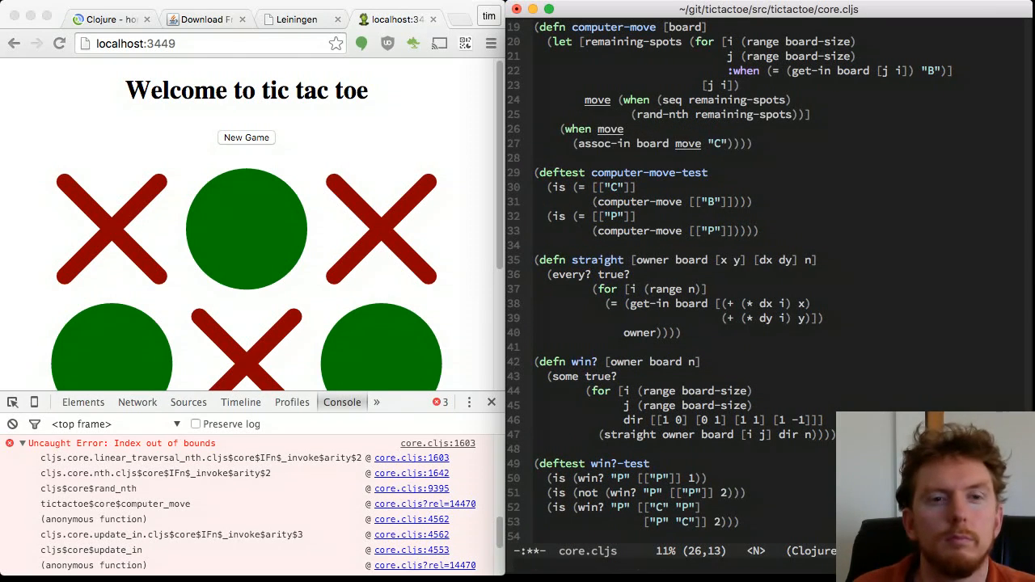
Save core.cljs with the circle and cross shapes and play moves on the reloaded board.
key("cmd+s")
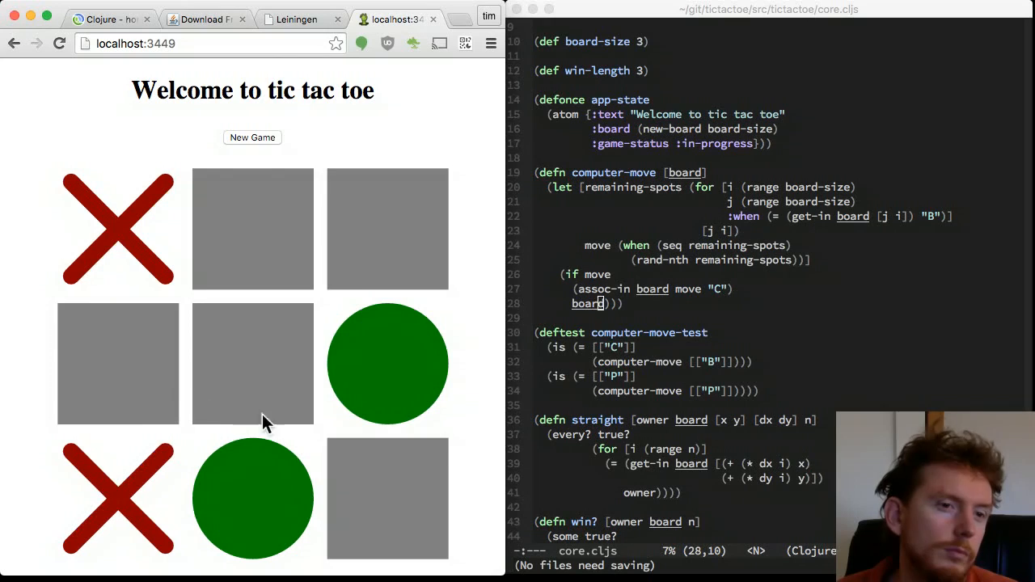
left_click(252, 136)
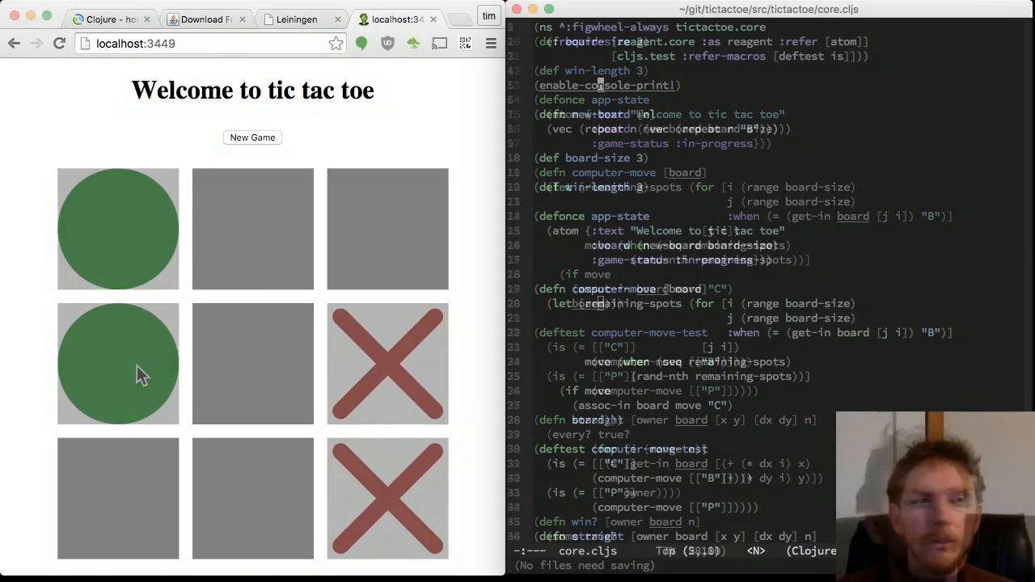
left_click(252, 136)
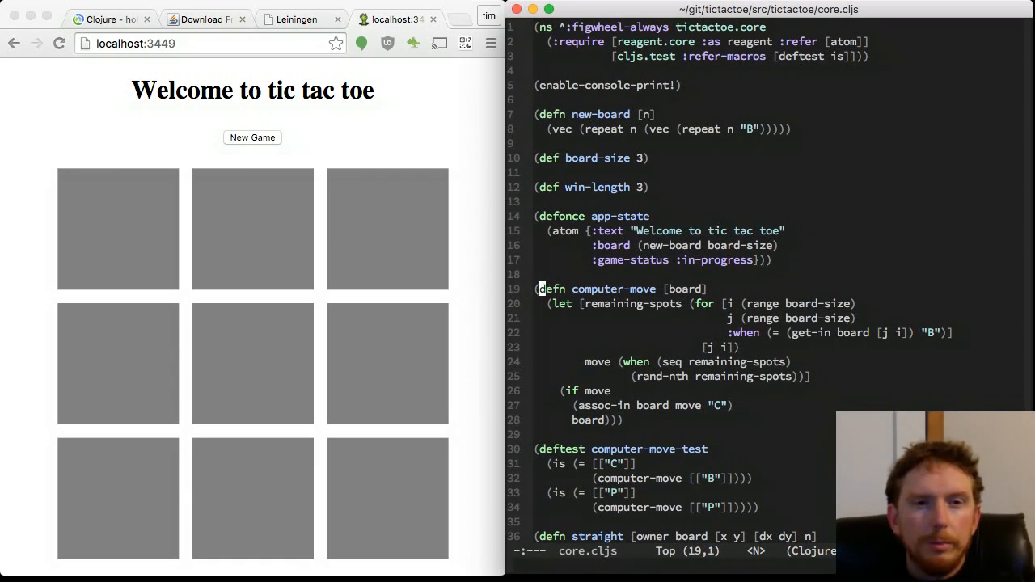
Scroll through core.cljs to review the status and move-handling code.
scroll("down", 3)
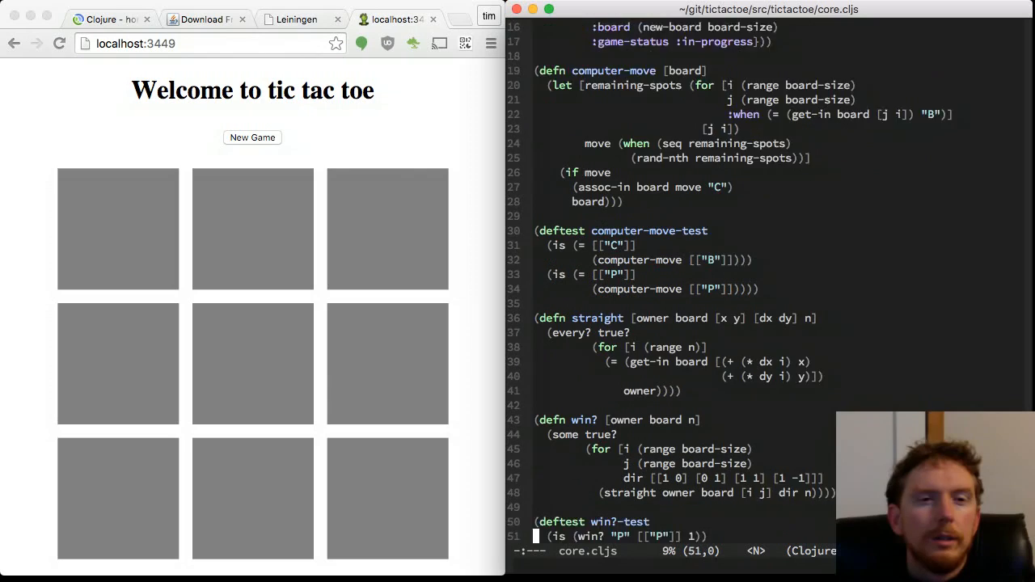
scroll("down", 3)
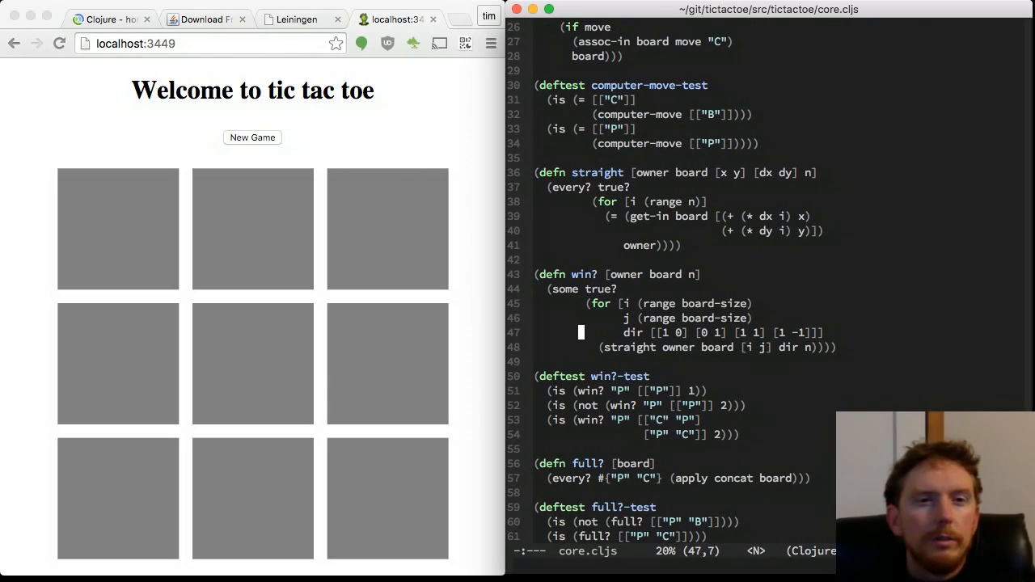
scroll("down", 3)
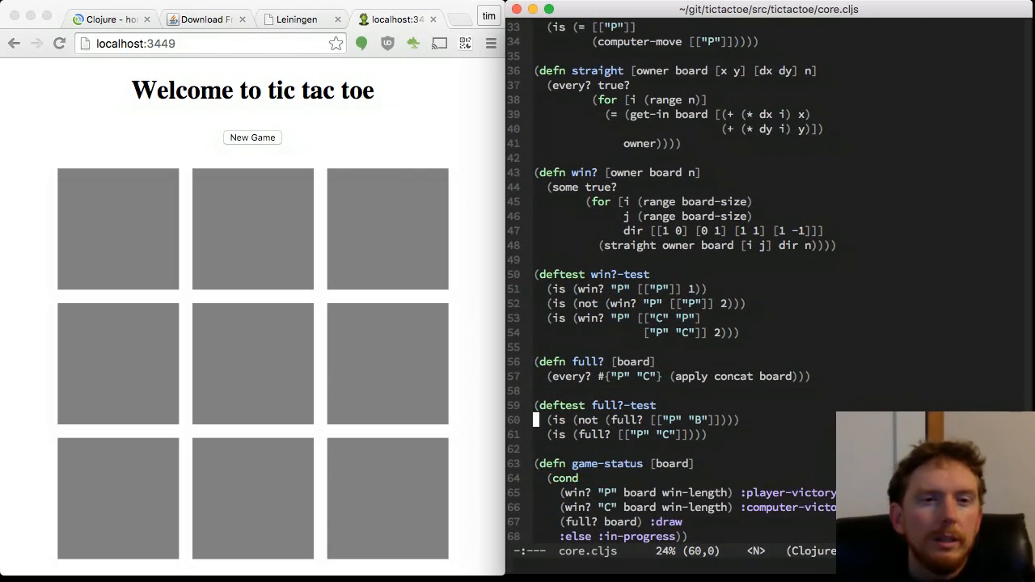
scroll("down", 3)
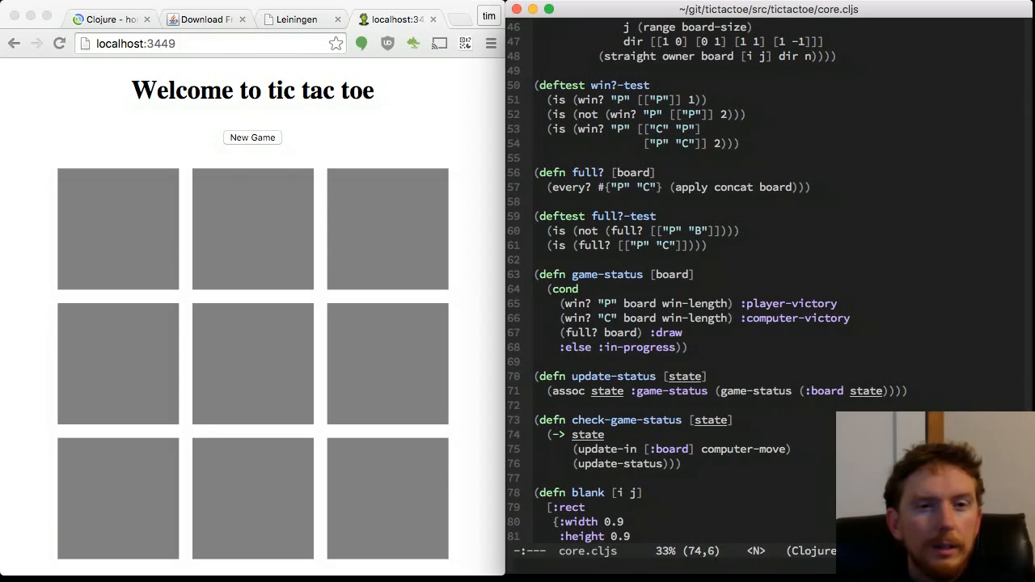
scroll("down", 3)
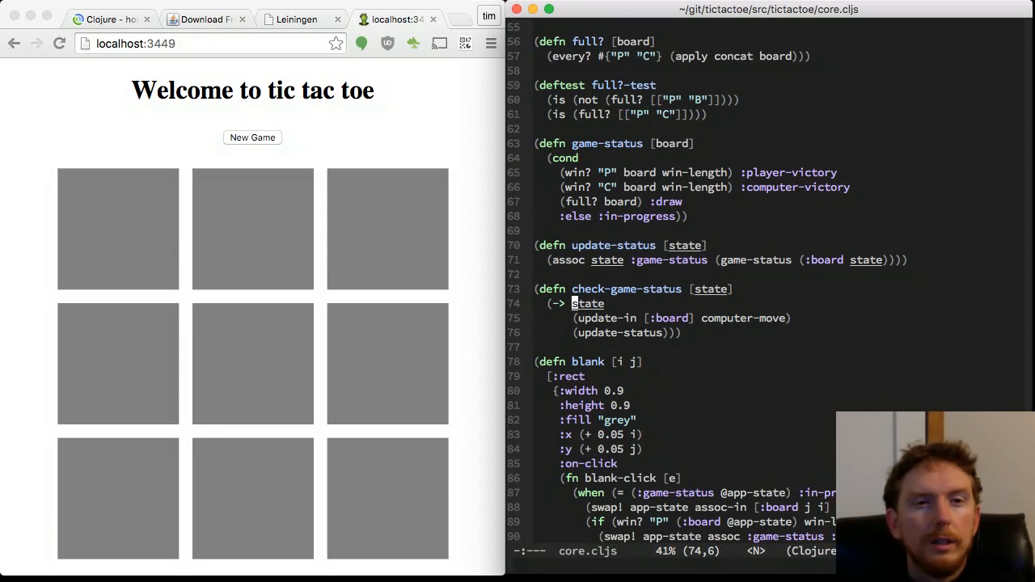
scroll("down", 3)
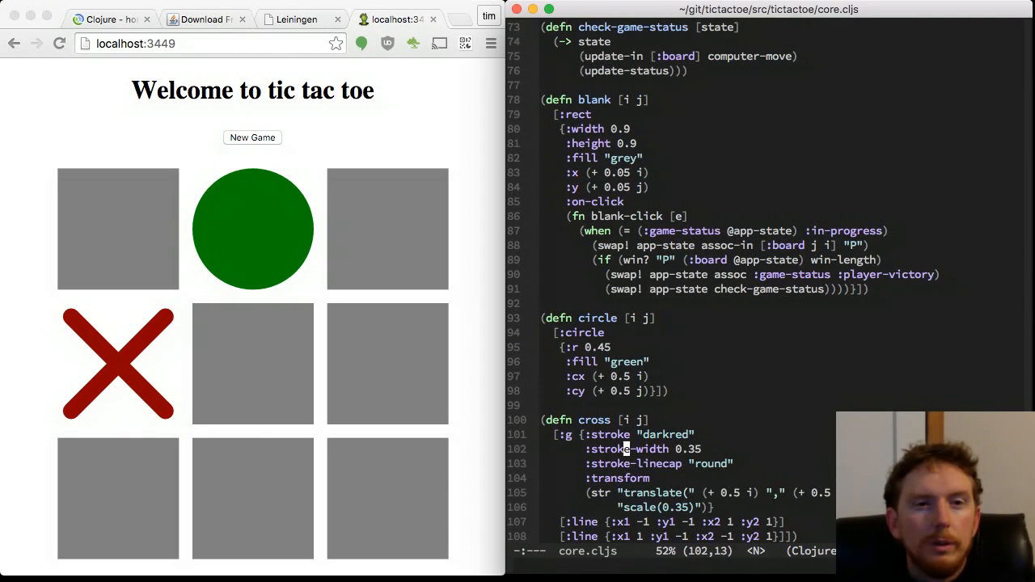
Give the circle a green :stroke with no fill so O draws as a ring.
type(":stroke")
left_click(686, 346)
type("3")
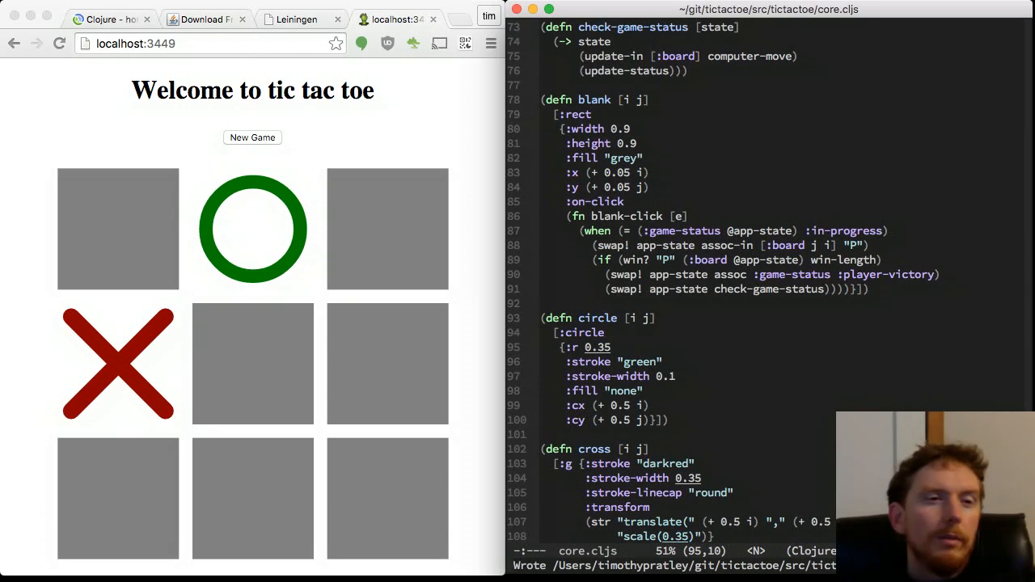
scroll("down", 3)
type("2")
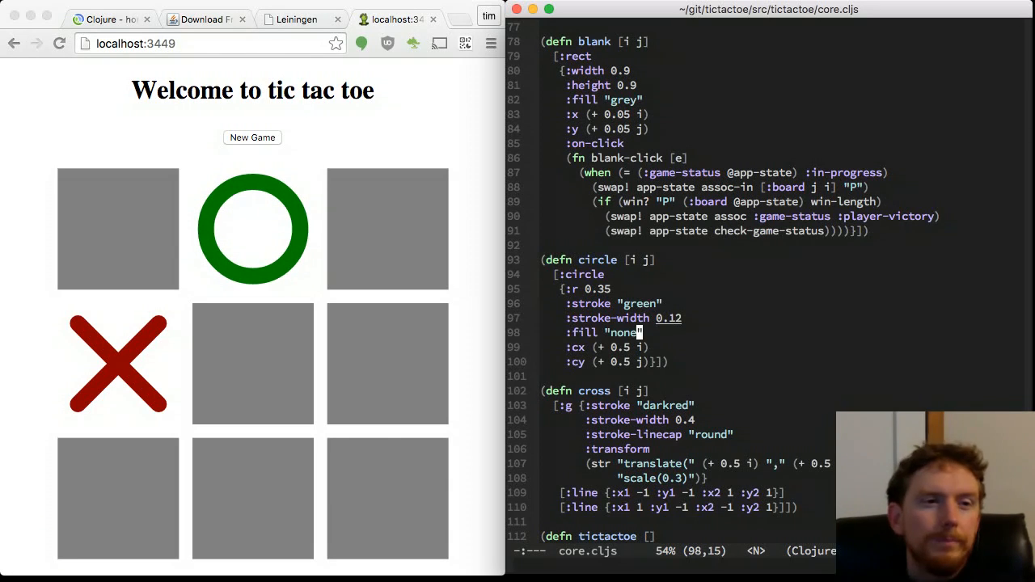
scroll("down", 3)
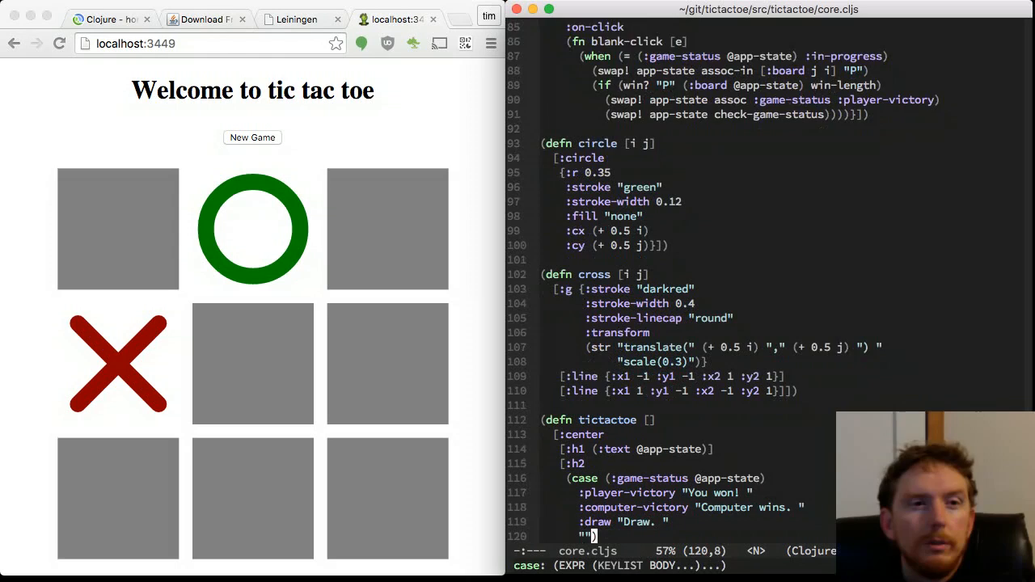
scroll("down", 3)
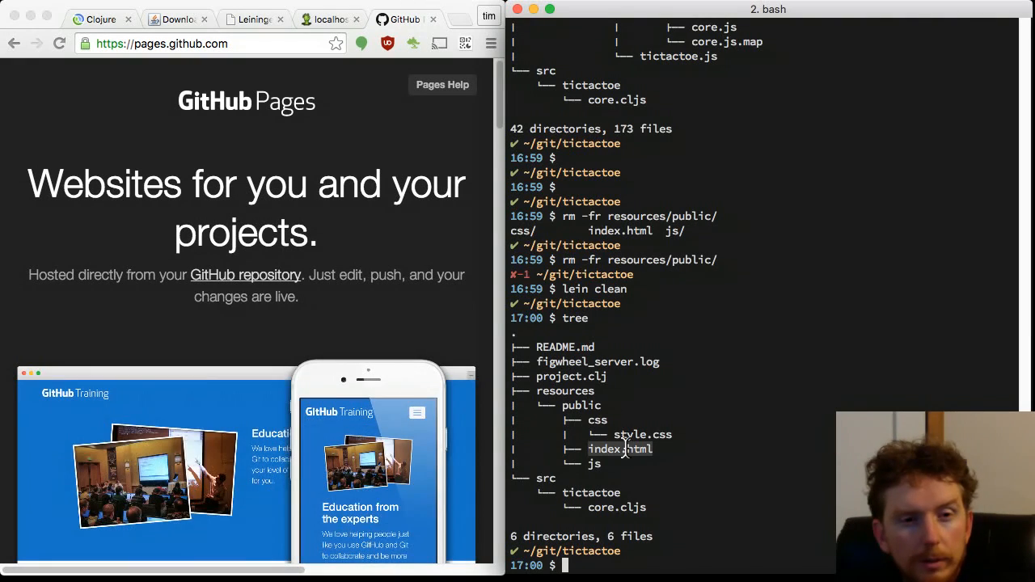
Copy index.html into the cleaned project root.
type("cp")
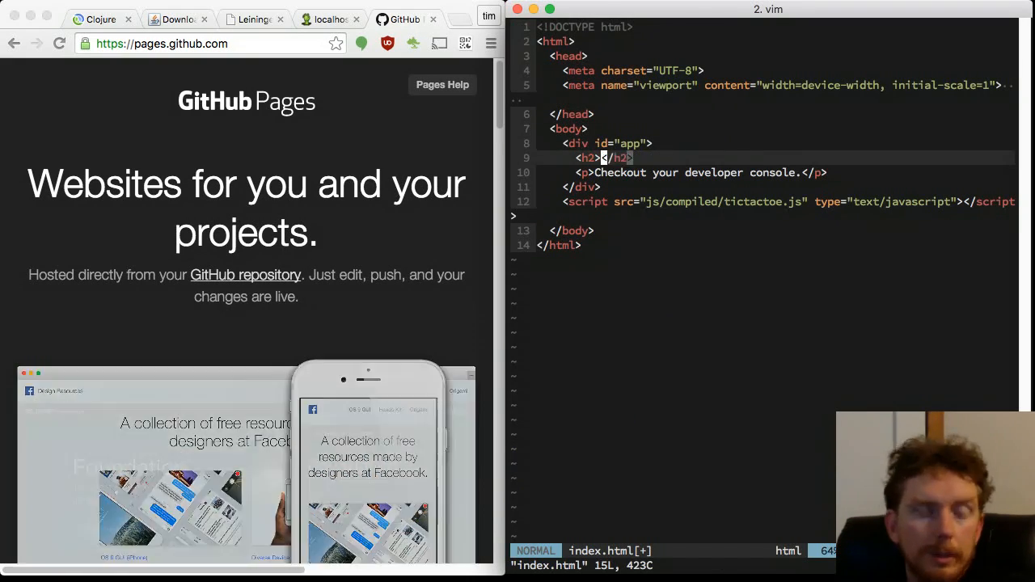
Replace the index.html heading with Loading Tic Tac Toe... in Vim.
type("Loading Tic Tac Toe...")
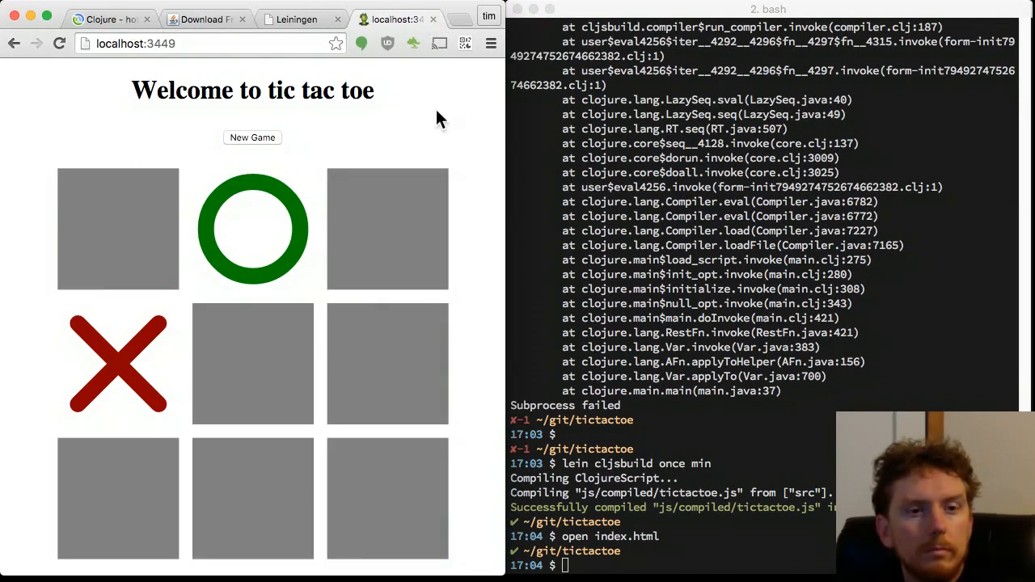
Clean the build, initialise a git repository in the project and check its status.
type("git status")
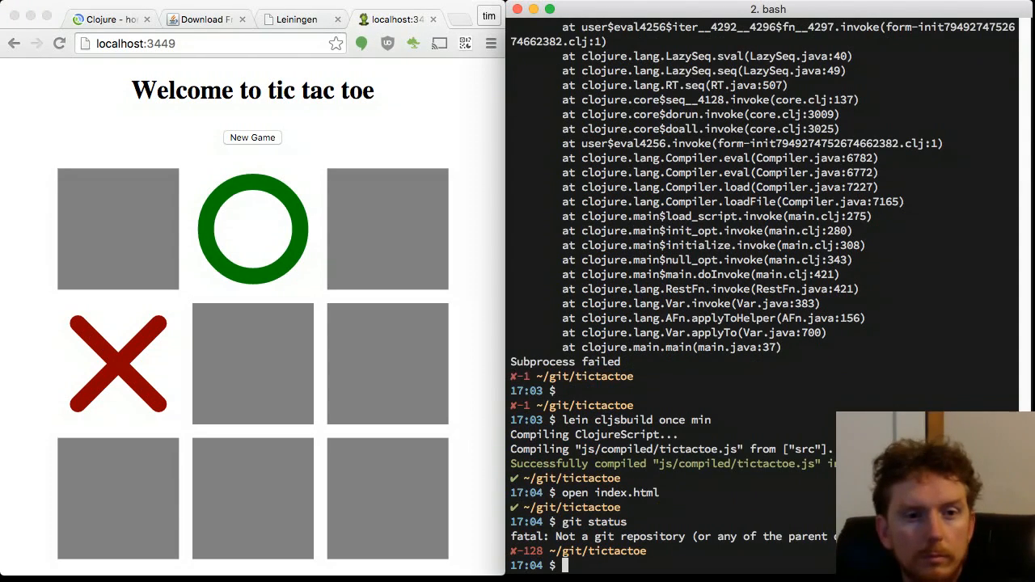
type("git init .")
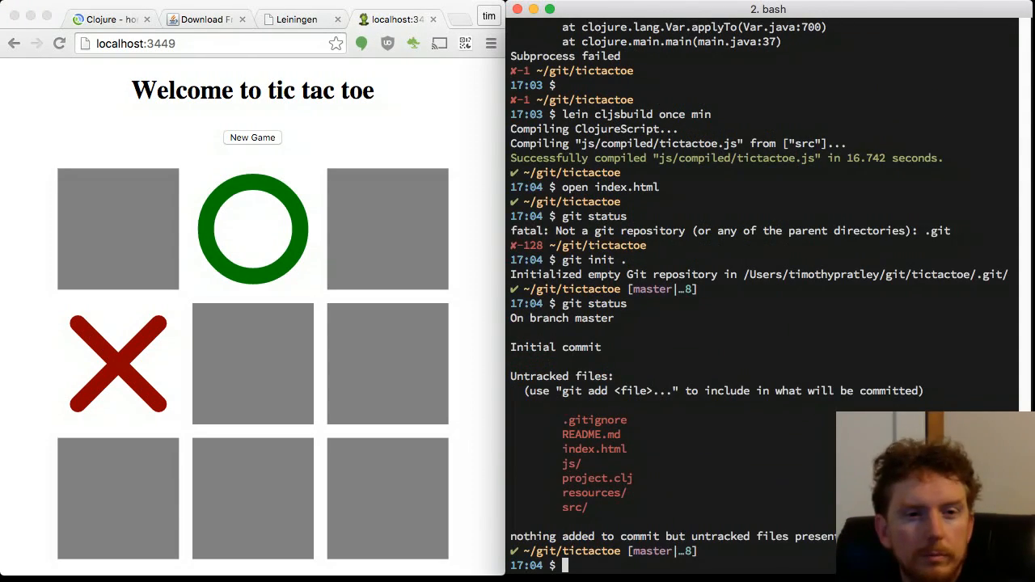
type("lein clean")
type("Tic T")
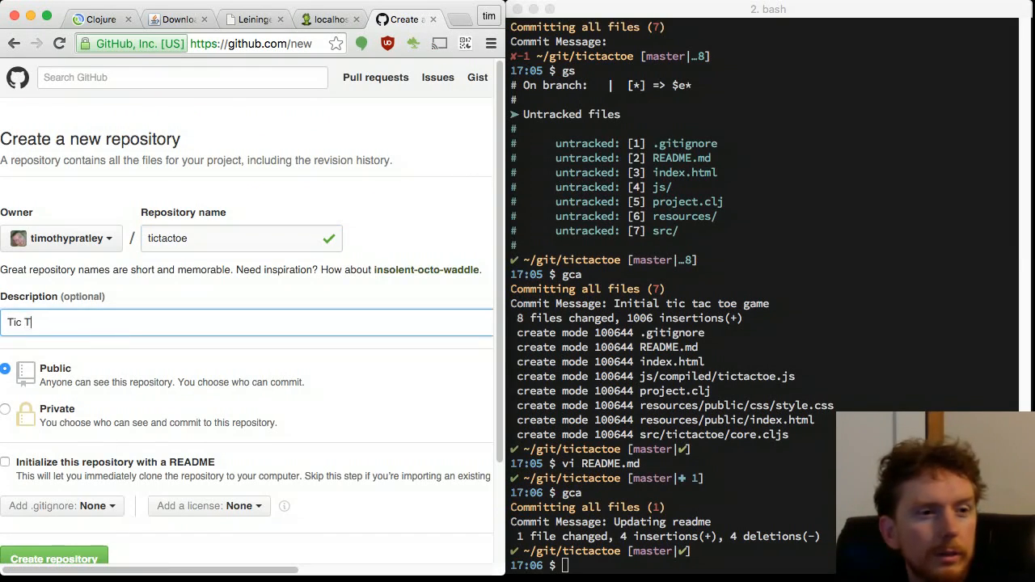
Create the public tictactoe repository on GitHub and push the local master to it.
left_click(55, 560)
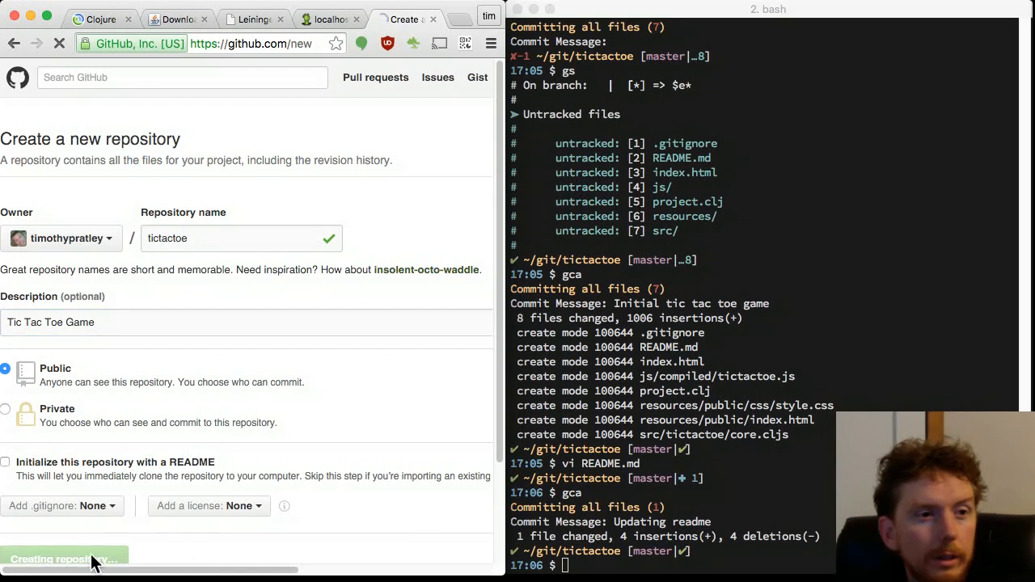
left_click(63, 560)
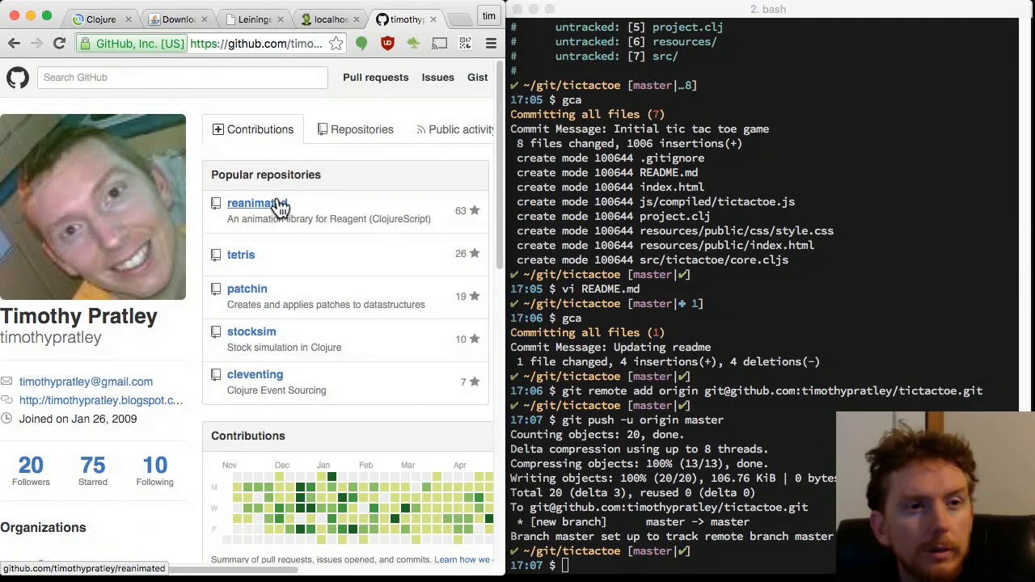
left_click(78, 256)
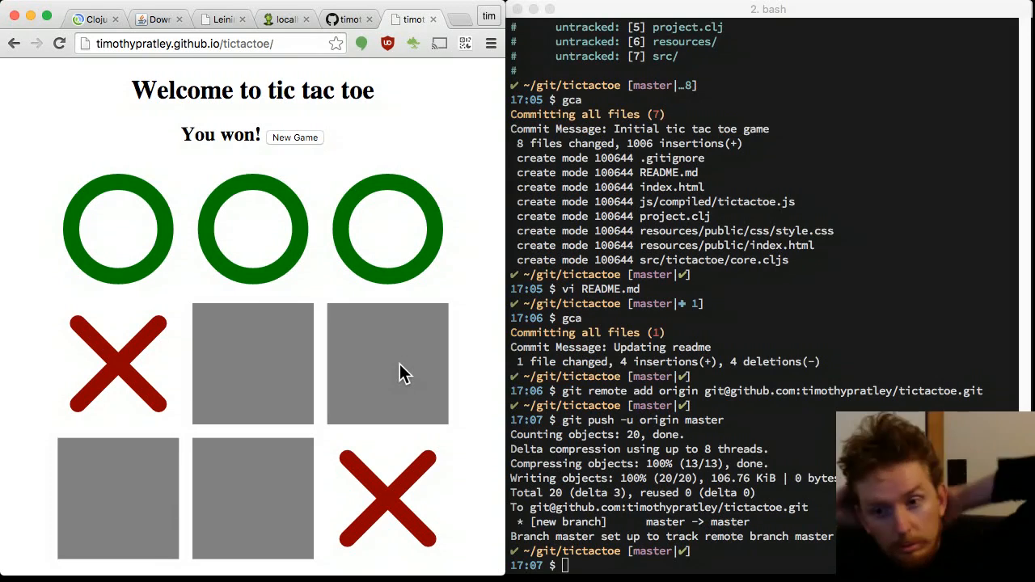
mouse_move(482, 251)
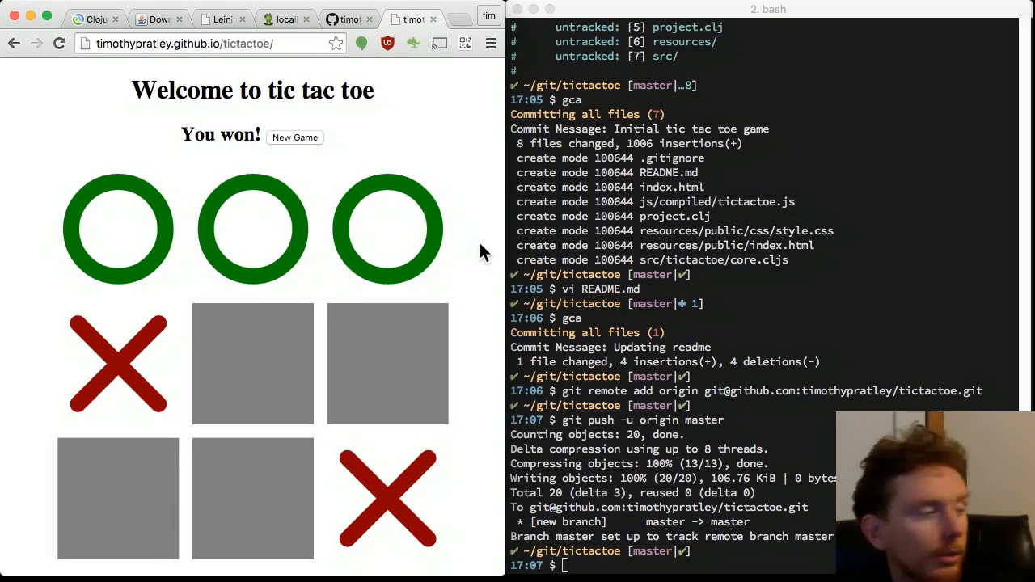
Run git checkout in Terminal after the published game is live.
type("git checkout")
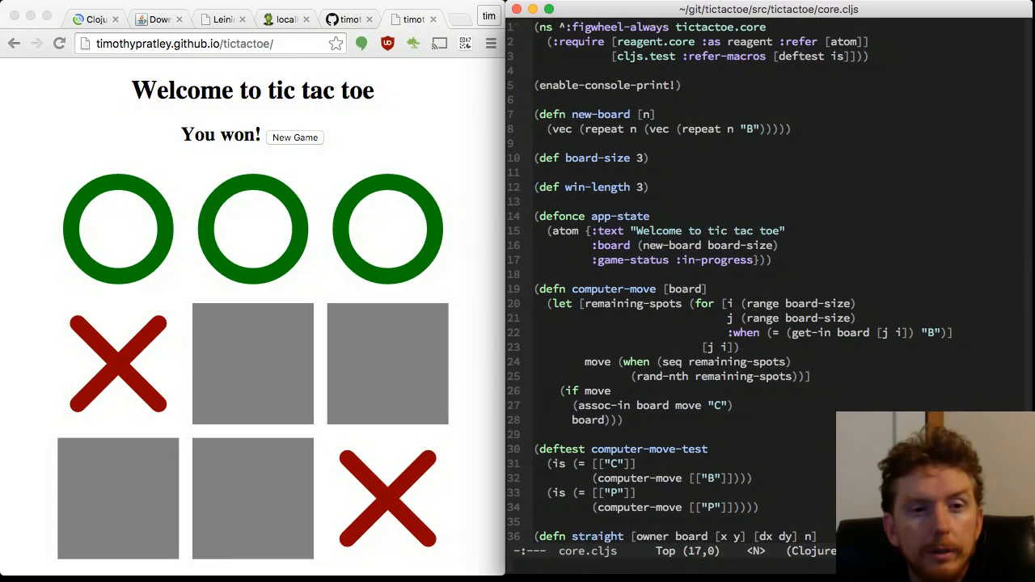
scroll("down", 3)
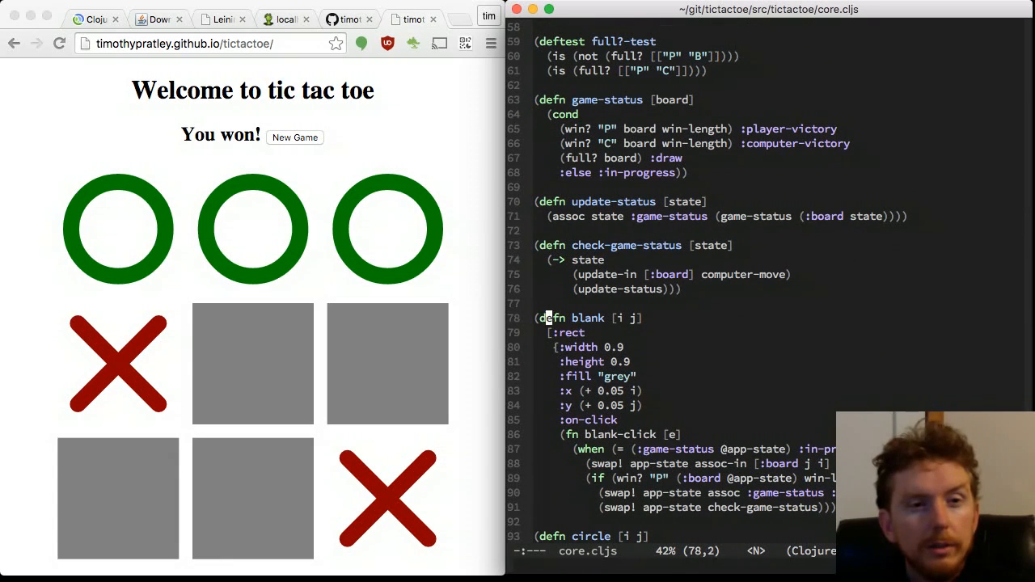